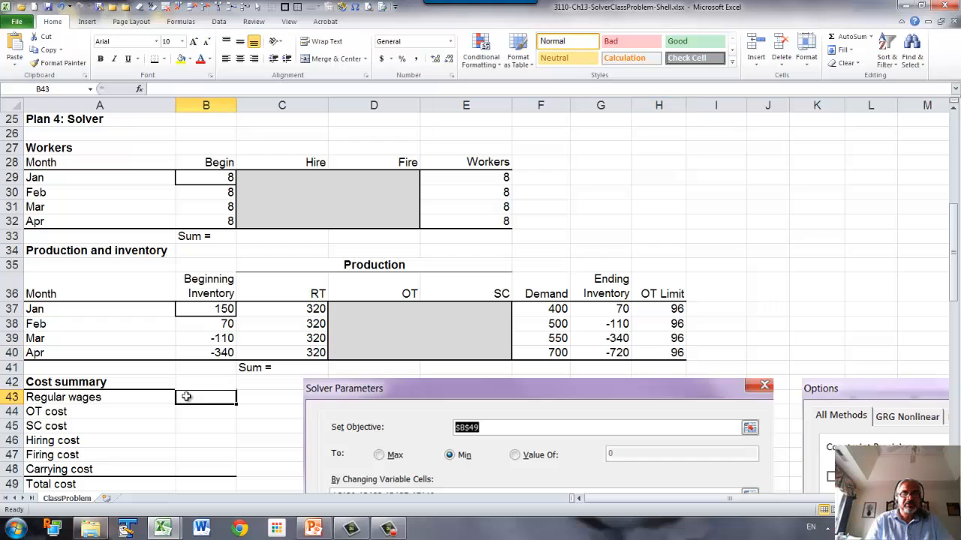
{"action": "mouse_move", "coordinate": [492, 228]}
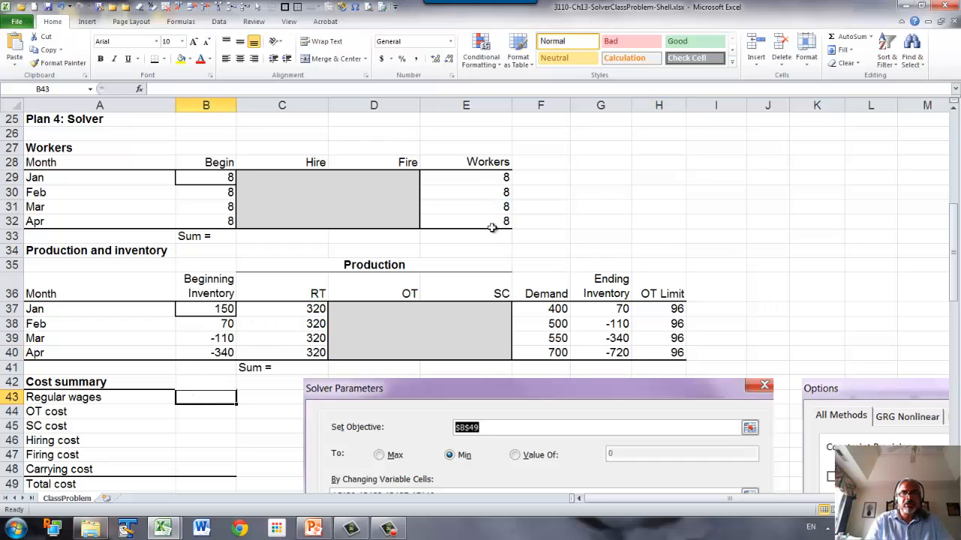
Step: Total the Workers column with =SUM(E29:E32) in E33 and copy it to the Hire and Fire totals
{"action": "left_click", "coordinate": [465, 236]}
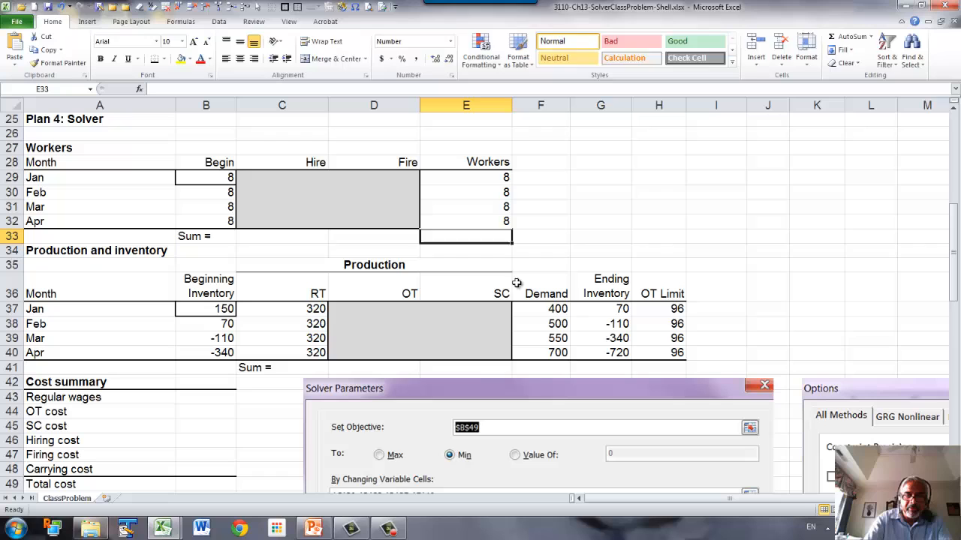
{"action": "type", "text": "=sum(E29:E32"}
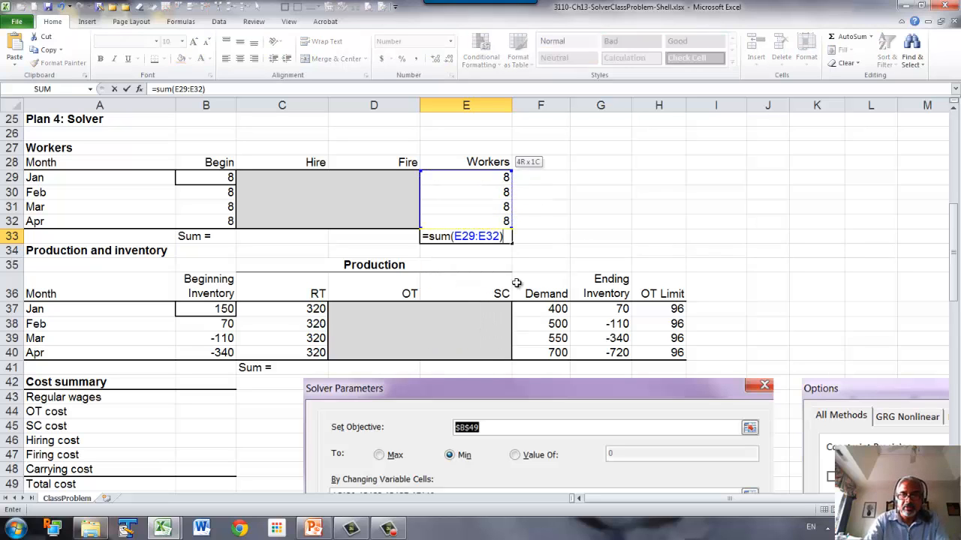
{"action": "key", "text": "Return"}
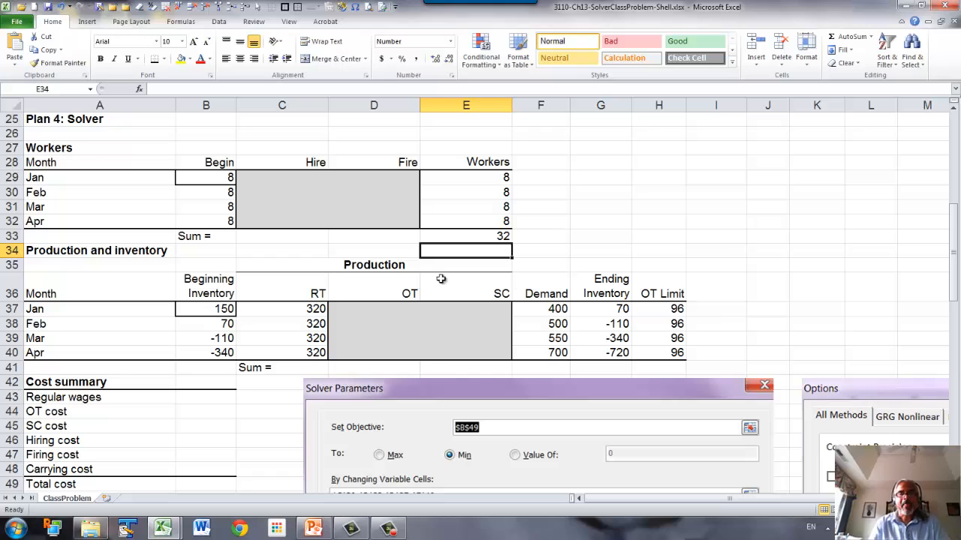
{"action": "left_click", "coordinate": [465, 235]}
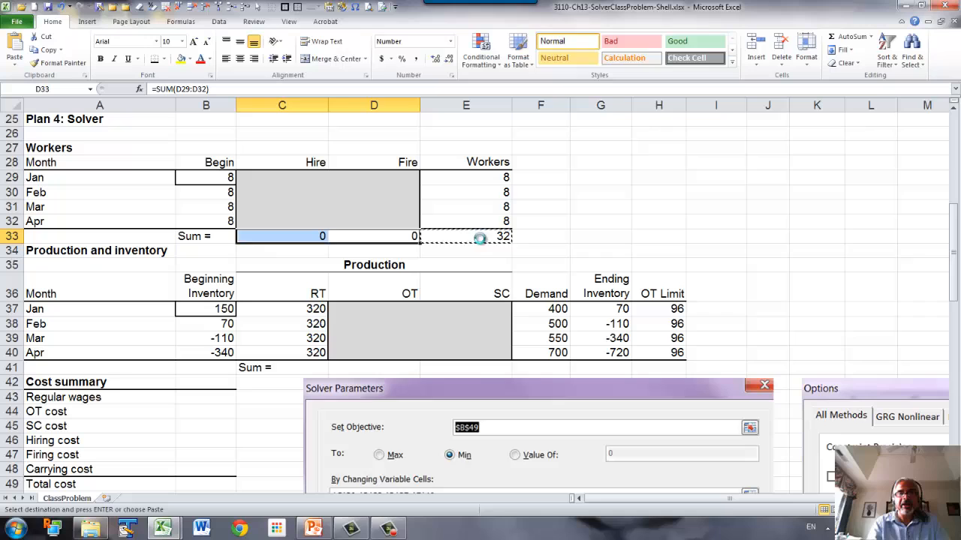
{"action": "left_click", "coordinate": [283, 237]}
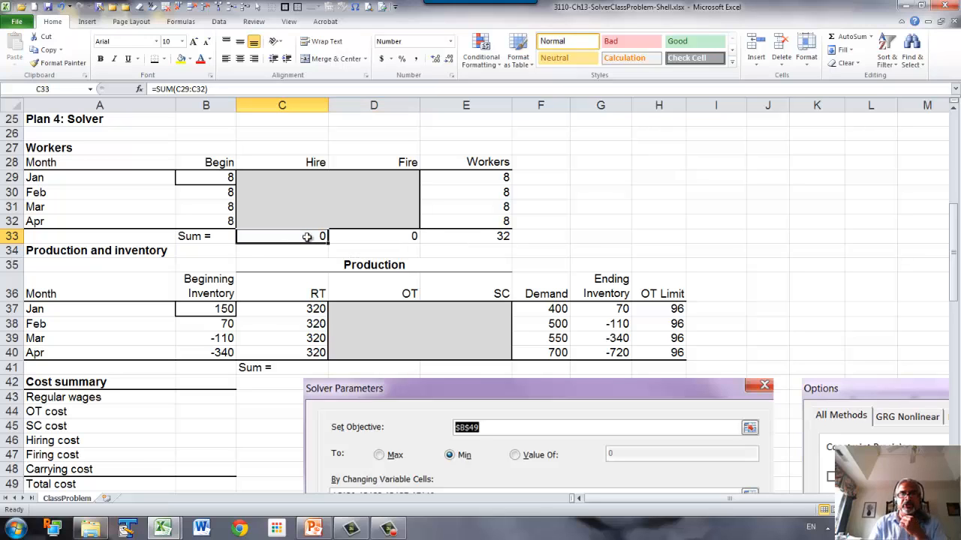
{"action": "mouse_move", "coordinate": [317, 226]}
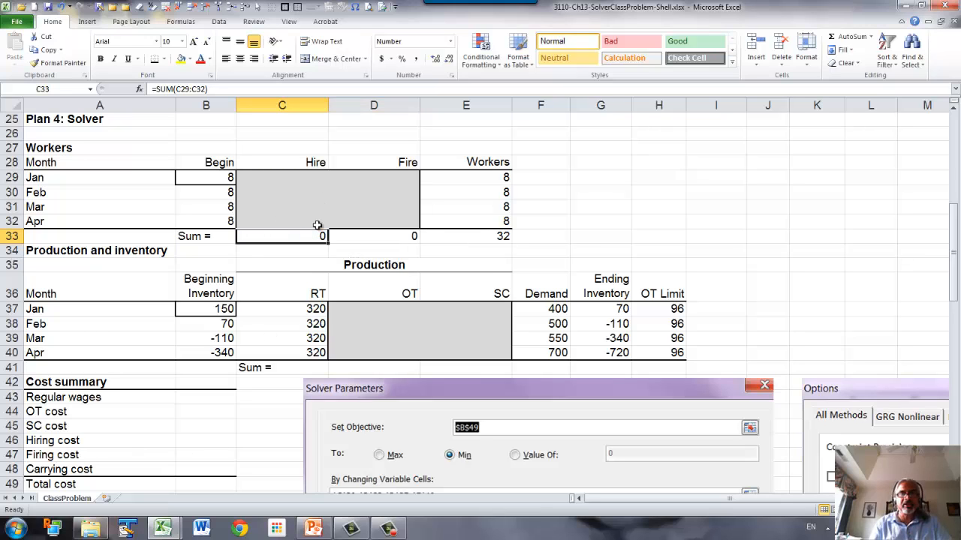
{"action": "mouse_move", "coordinate": [370, 234]}
{"action": "type", "text": "=sum(D40"}
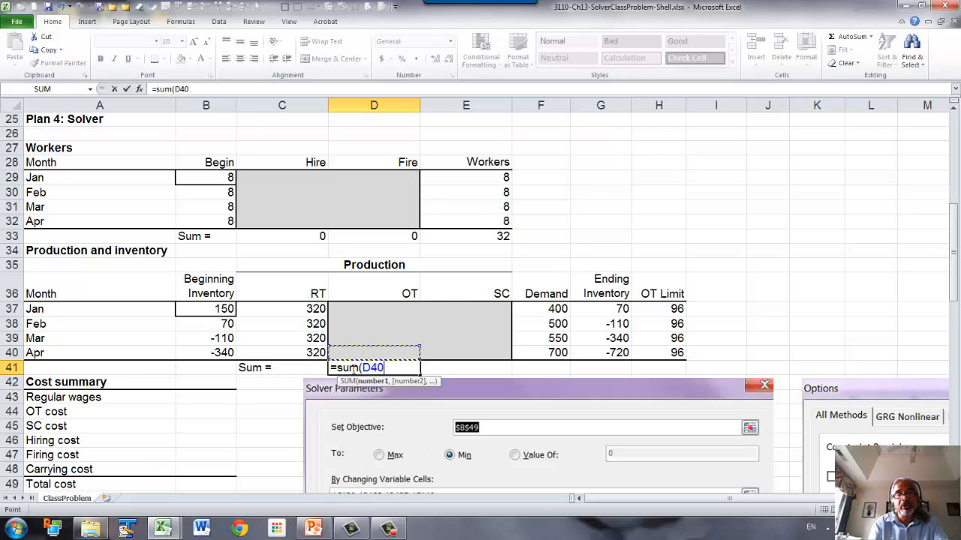
Step: Add SUM totals for the OT, SC and Ending Inventory columns in row 41
{"action": "key", "text": "Return"}
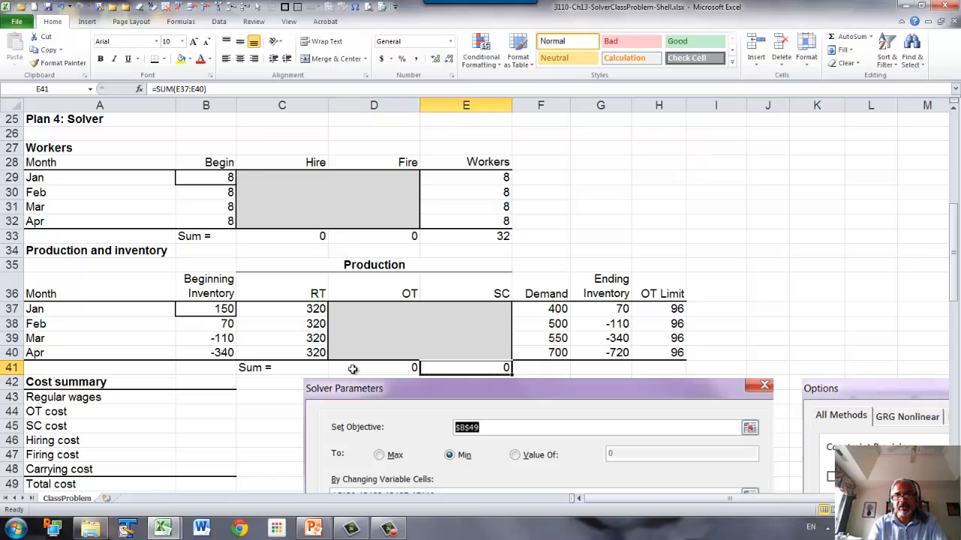
{"action": "left_click", "coordinate": [601, 367]}
{"action": "type", "text": "="}
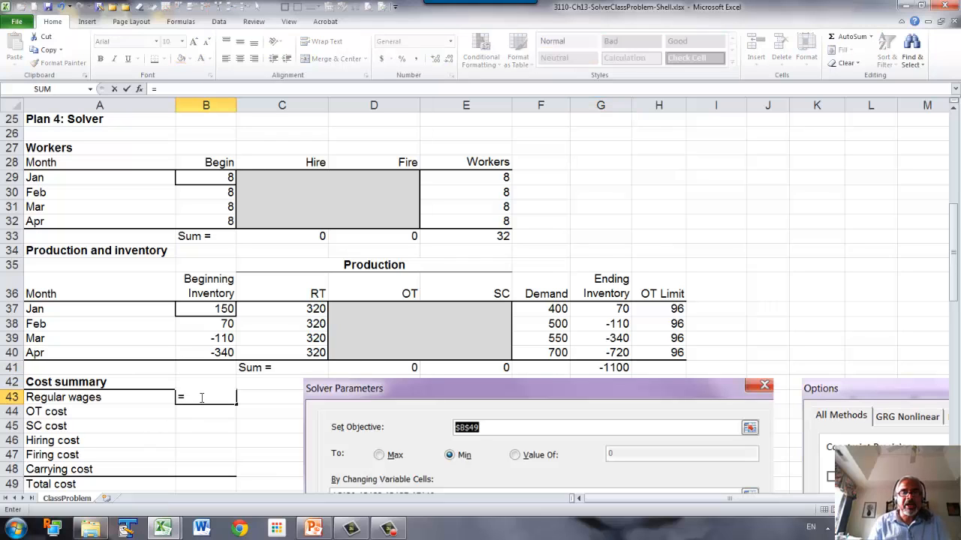
Step: Compute regular wages in B43 as total worker-months times monthly wage (=E33*B22, 61440)
{"action": "left_click", "coordinate": [465, 236]}
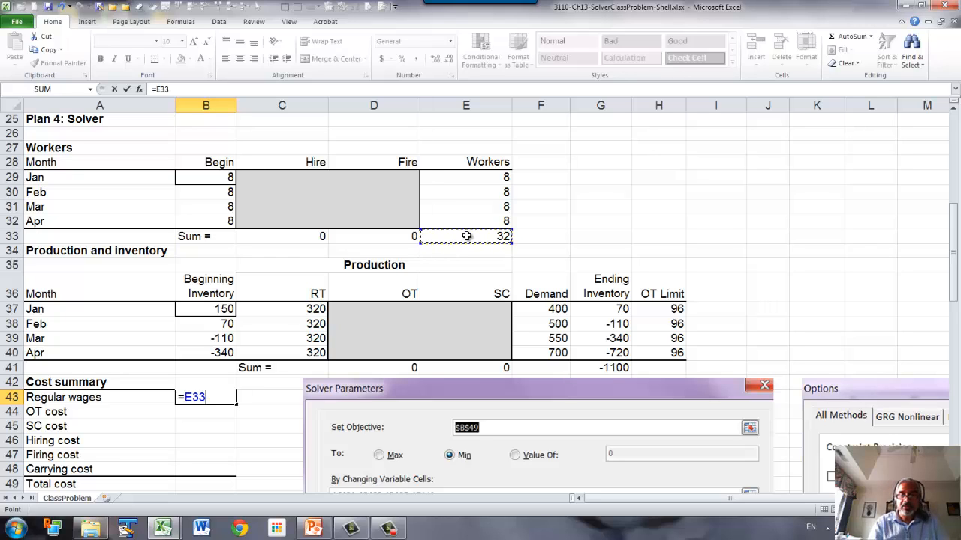
{"action": "type", "text": "*"}
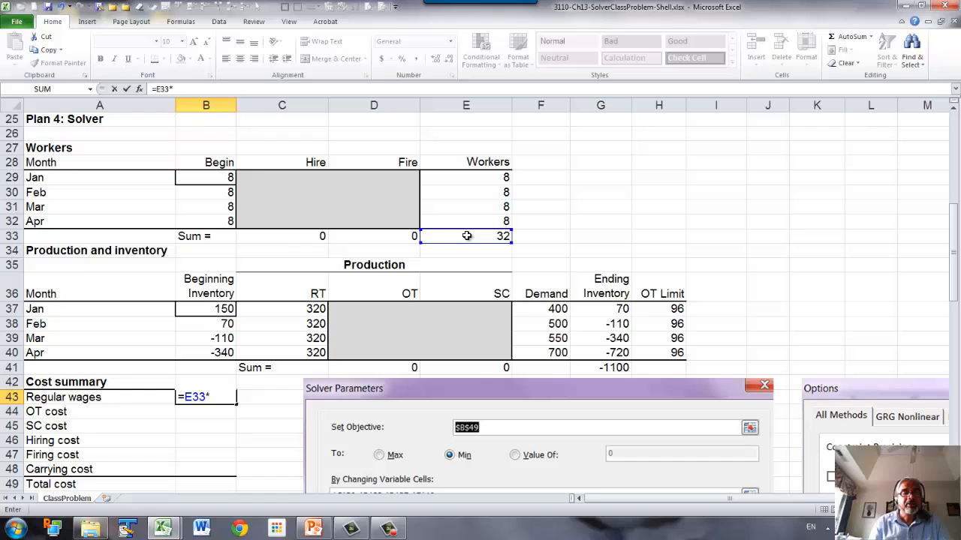
{"action": "scroll", "scroll_direction": "up", "scroll_amount": 3}
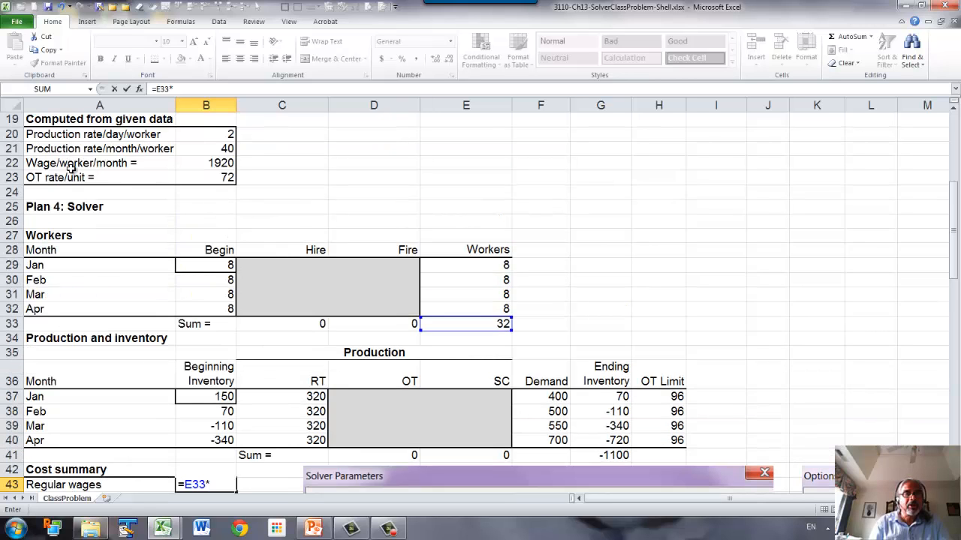
{"action": "left_click", "coordinate": [205, 162]}
{"action": "type", "text": "="}
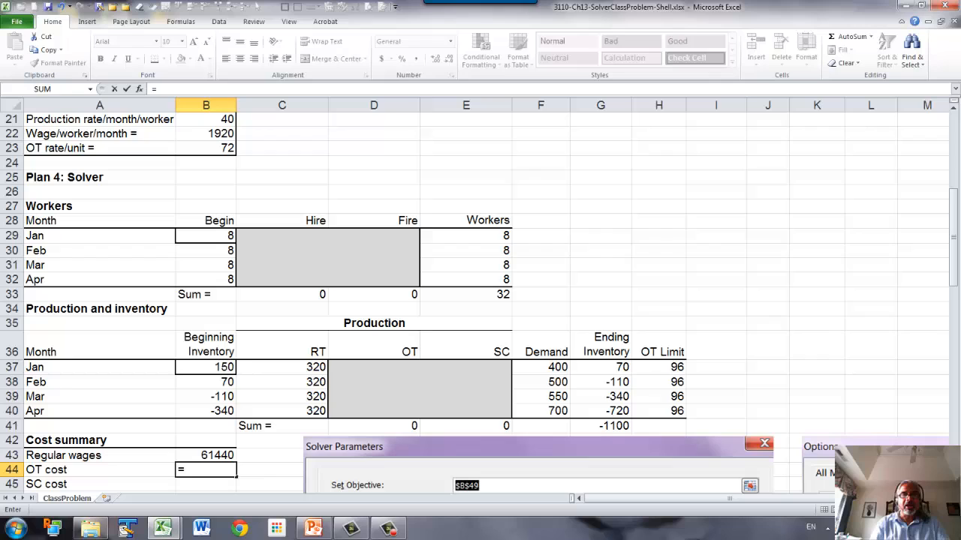
{"action": "mouse_move", "coordinate": [405, 425]}
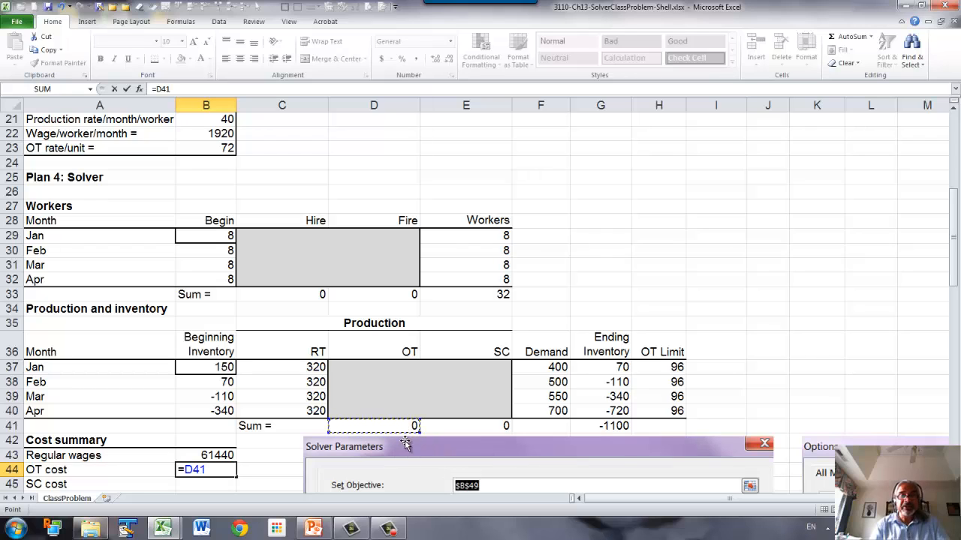
Step: Compute overtime cost =D41*B23 in B44 and subcontracting cost =E41*B8 in B45
{"action": "type", "text": "*"}
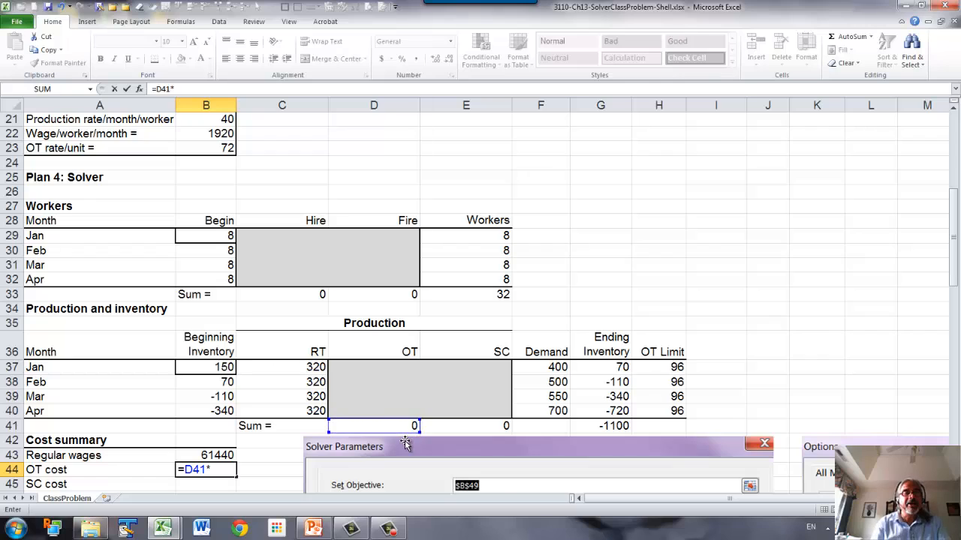
{"action": "mouse_move", "coordinate": [174, 147]}
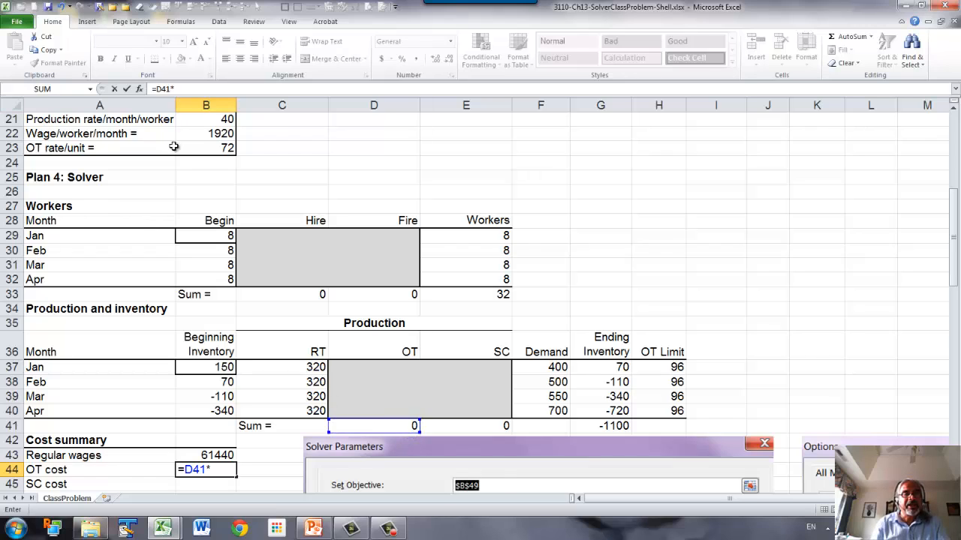
{"action": "left_click", "coordinate": [205, 147]}
{"action": "type", "text": "="}
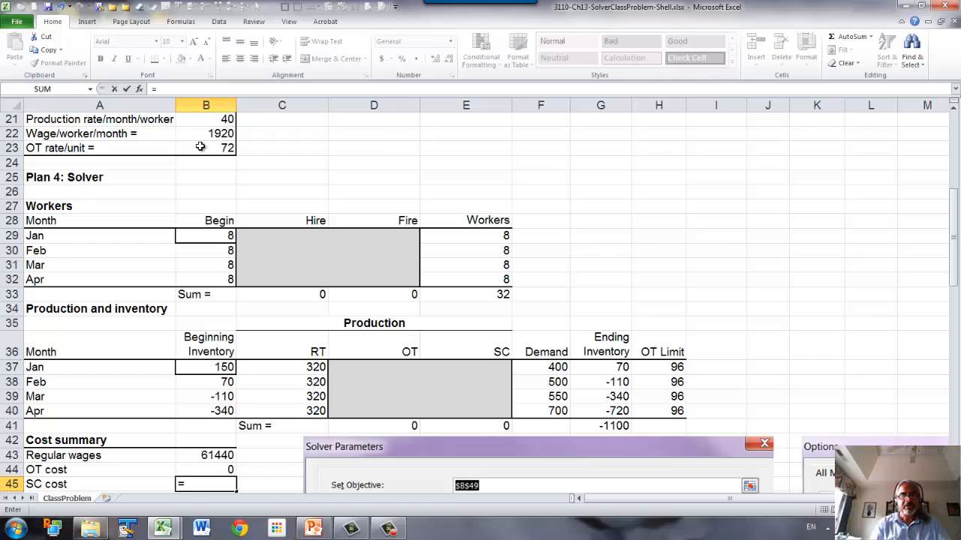
{"action": "mouse_move", "coordinate": [493, 426]}
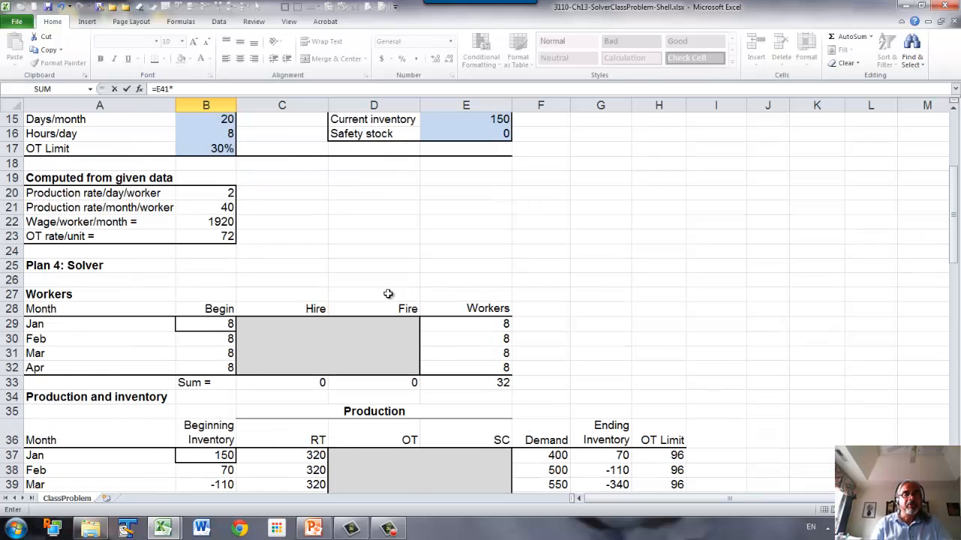
{"action": "scroll", "scroll_direction": "up", "scroll_amount": 3}
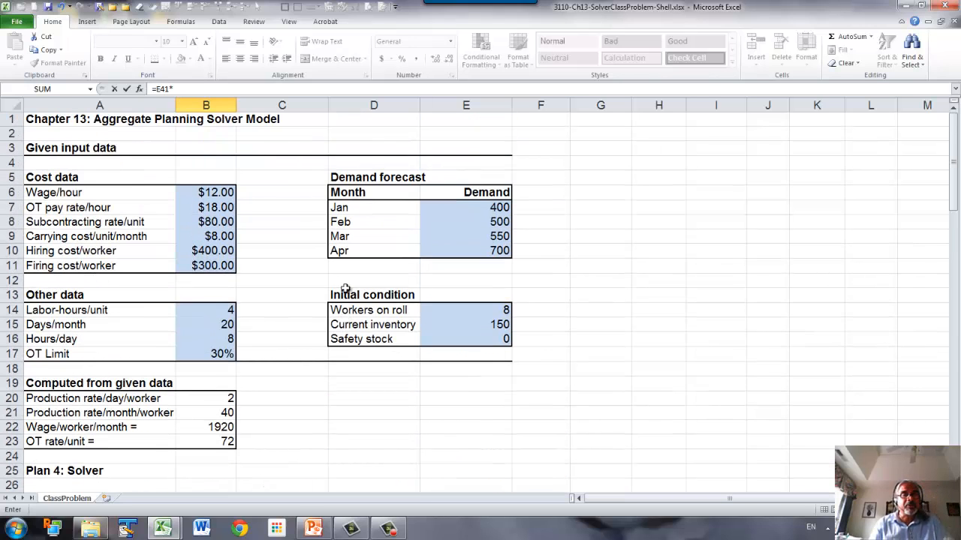
{"action": "left_click", "coordinate": [206, 222]}
{"action": "type", "text": "="}
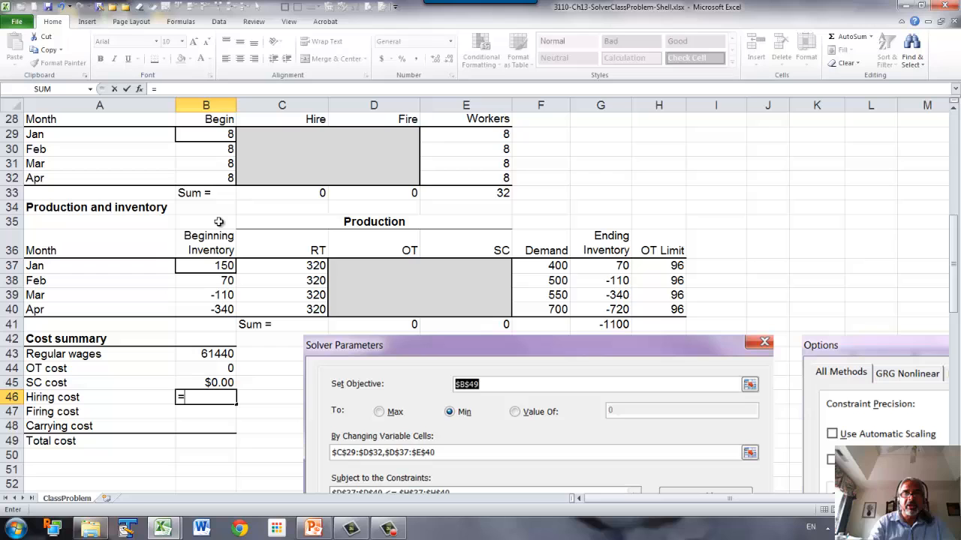
{"action": "mouse_move", "coordinate": [306, 180]}
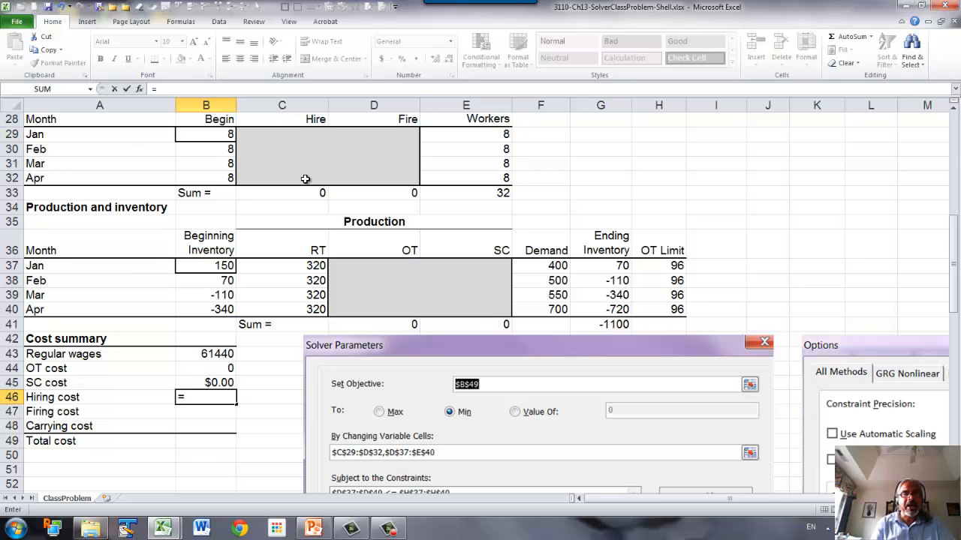
Step: Compute hiring cost from total hires and firing cost =D33*B11 in B47
{"action": "left_click", "coordinate": [283, 192]}
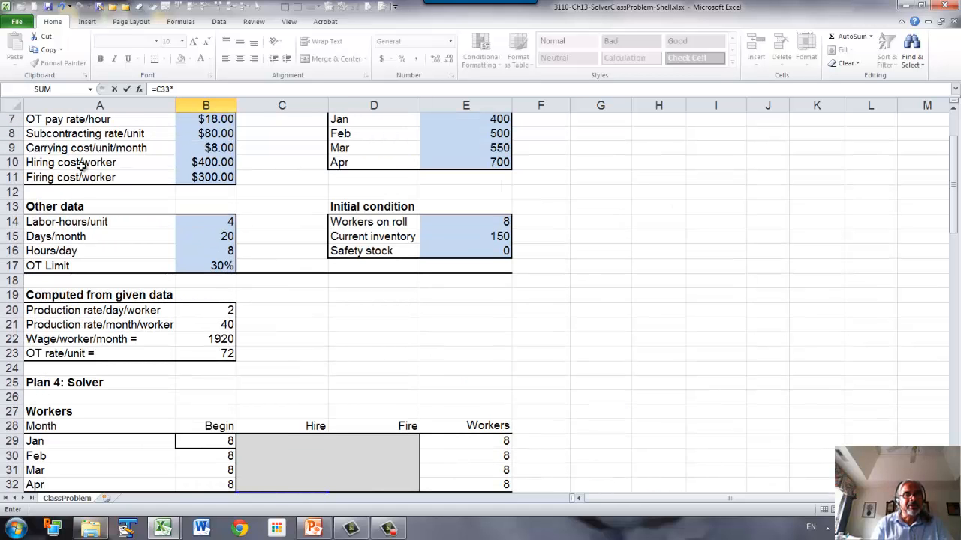
{"action": "left_click", "coordinate": [206, 163]}
{"action": "type", "text": "="}
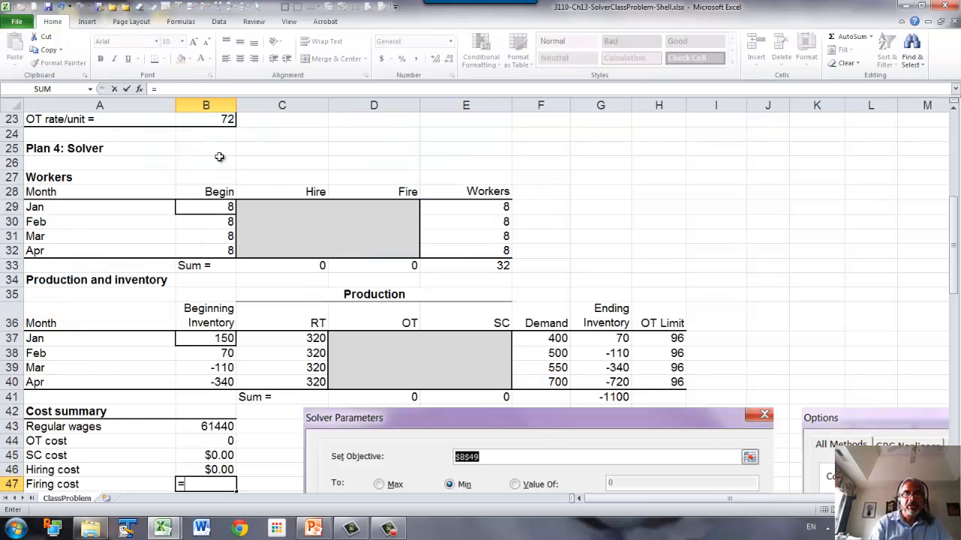
{"action": "left_click", "coordinate": [374, 264]}
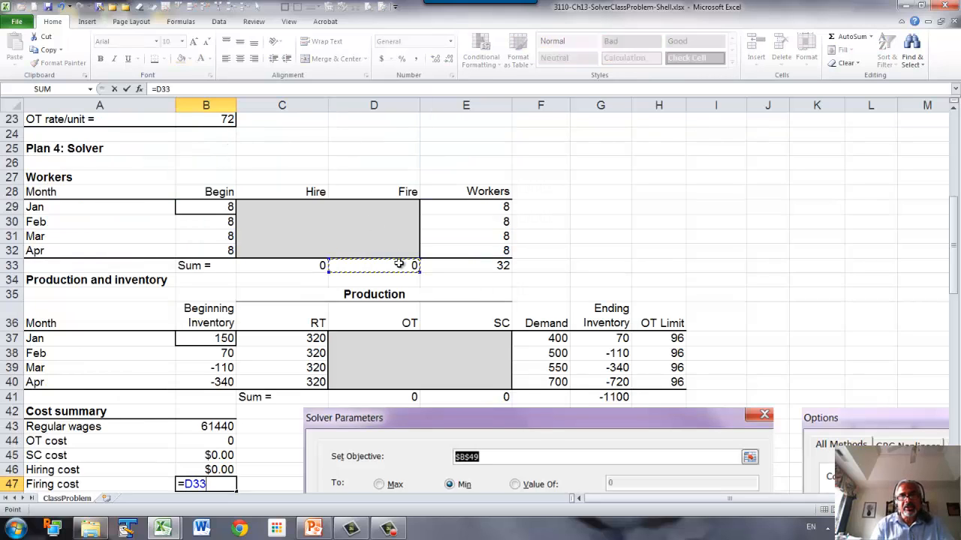
{"action": "type", "text": "*"}
{"action": "type", "text": "="}
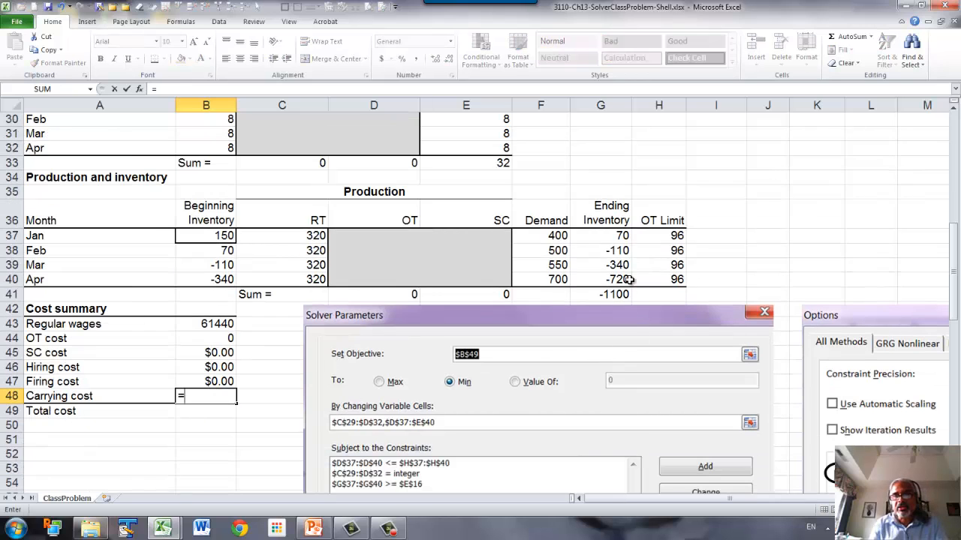
Step: Compute carrying cost in B48 as total ending inventory times B9
{"action": "left_click", "coordinate": [601, 292]}
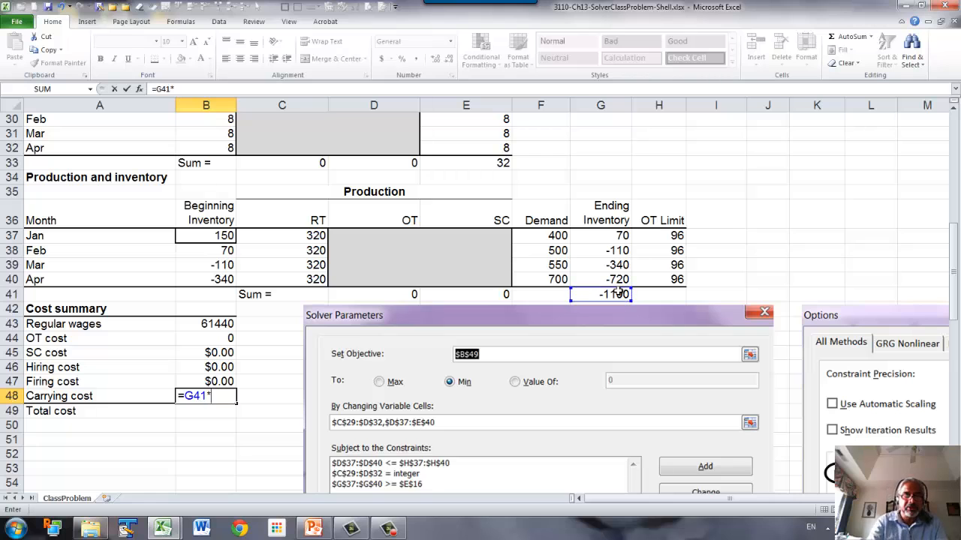
{"action": "scroll", "scroll_direction": "up", "scroll_amount": 3}
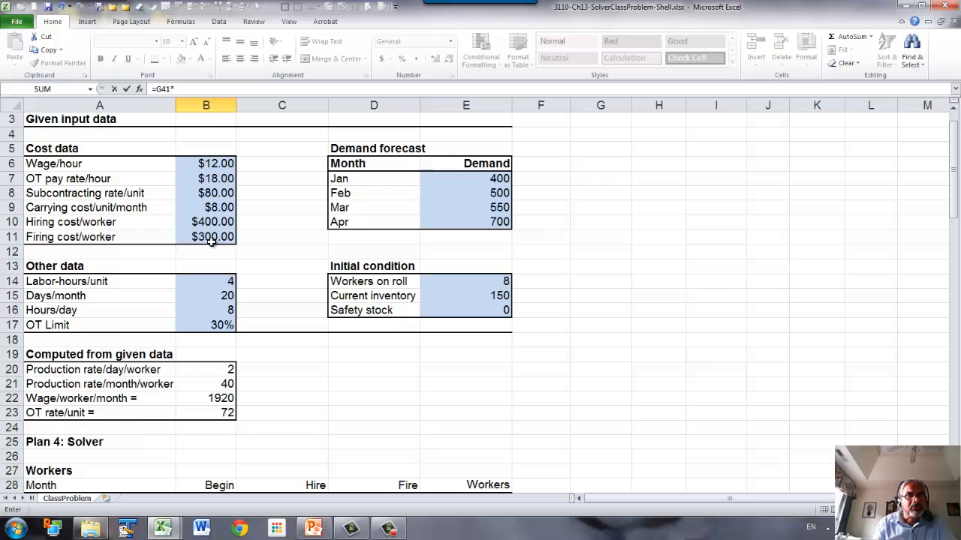
{"action": "mouse_move", "coordinate": [201, 207]}
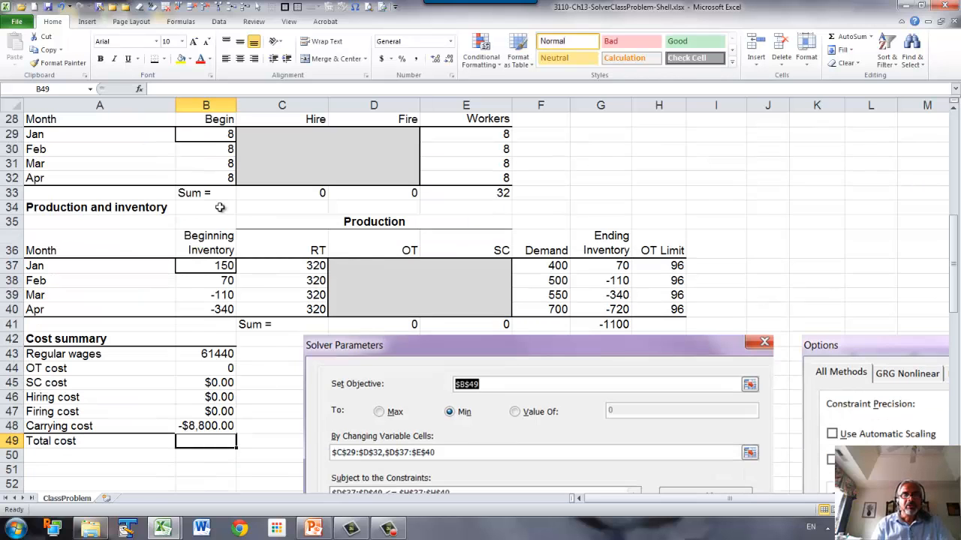
Step: Make total cost in B49 =SUM(B43:B48) and format it as currency ($52,640)
{"action": "type", "text": "=sum(B43:B48"}
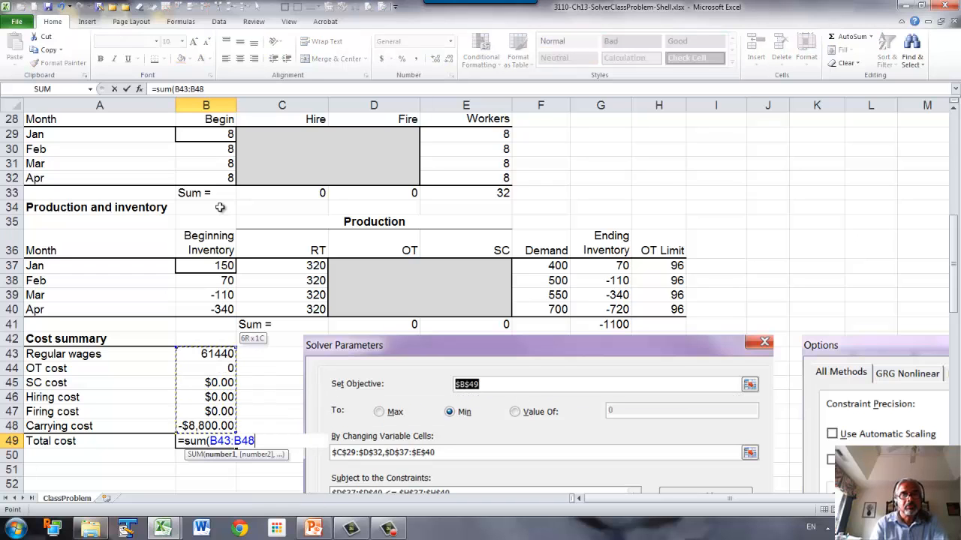
{"action": "key", "text": "Return"}
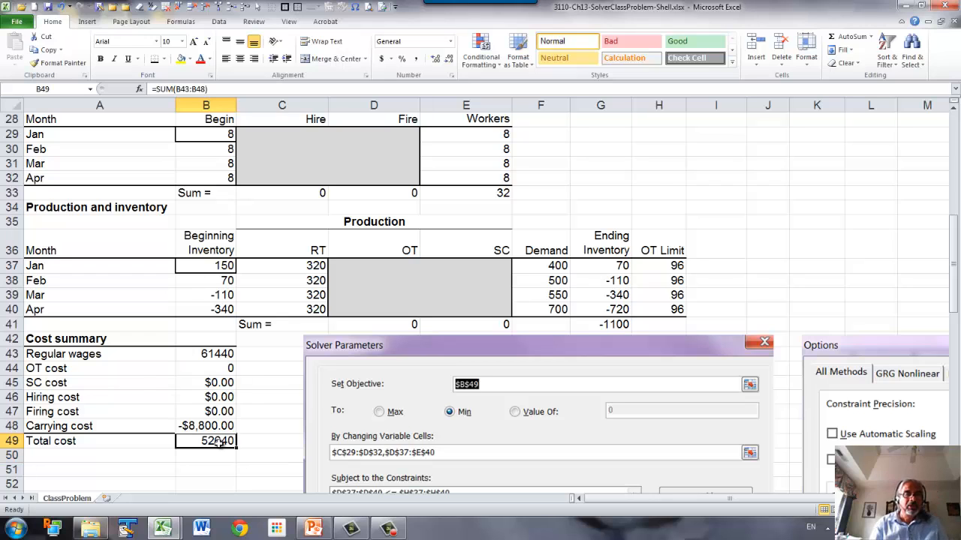
{"action": "left_click", "coordinate": [448, 42]}
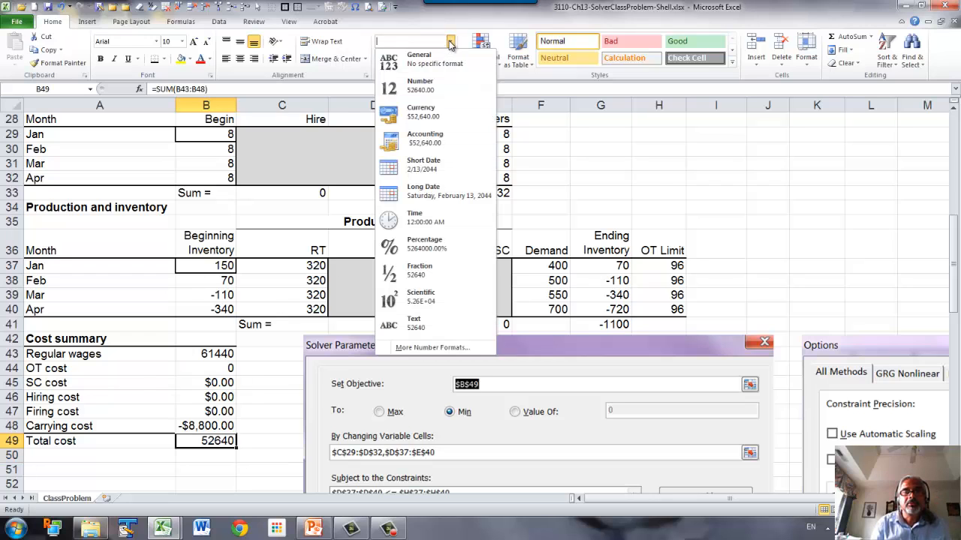
{"action": "left_click", "coordinate": [420, 113]}
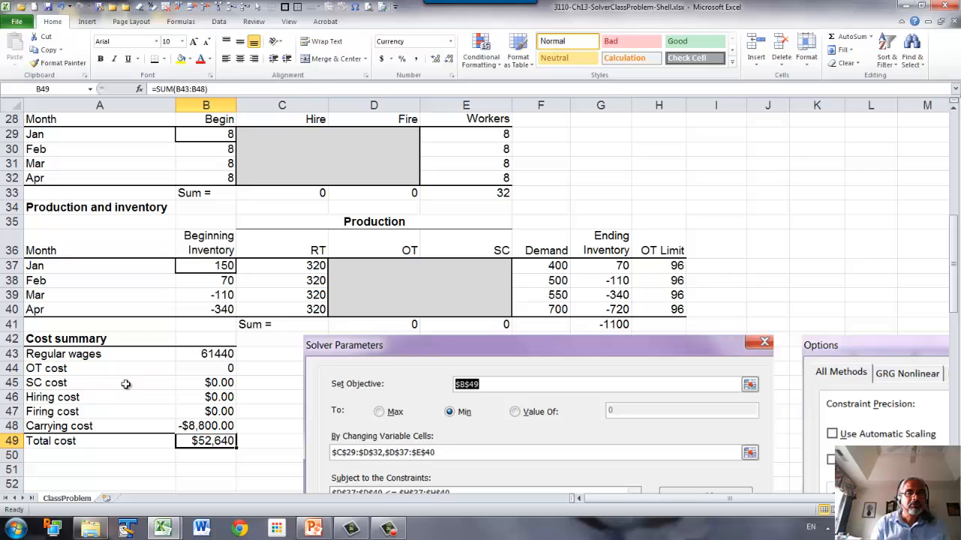
Step: Return to the sheet title cell at the input data
{"action": "scroll", "scroll_direction": "up", "scroll_amount": 3}
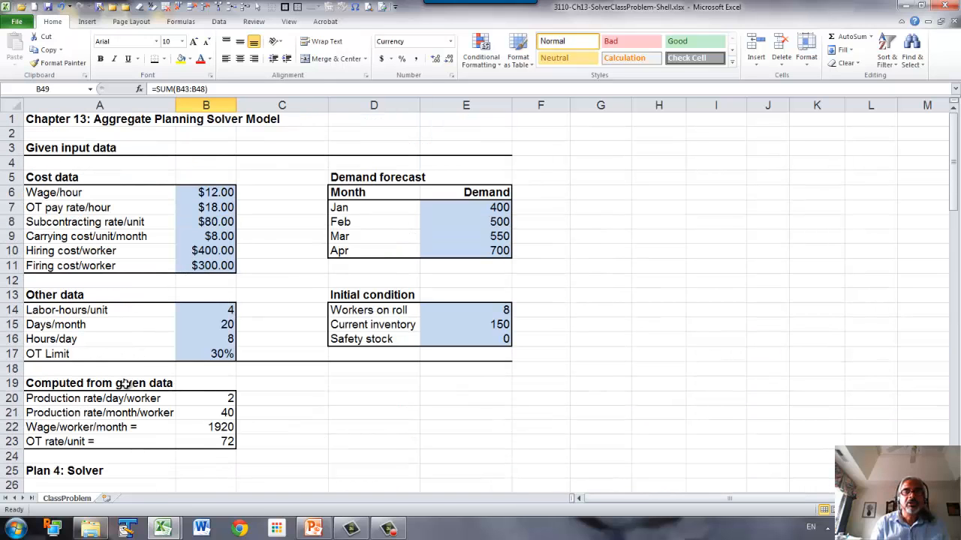
{"action": "left_click", "coordinate": [100, 118]}
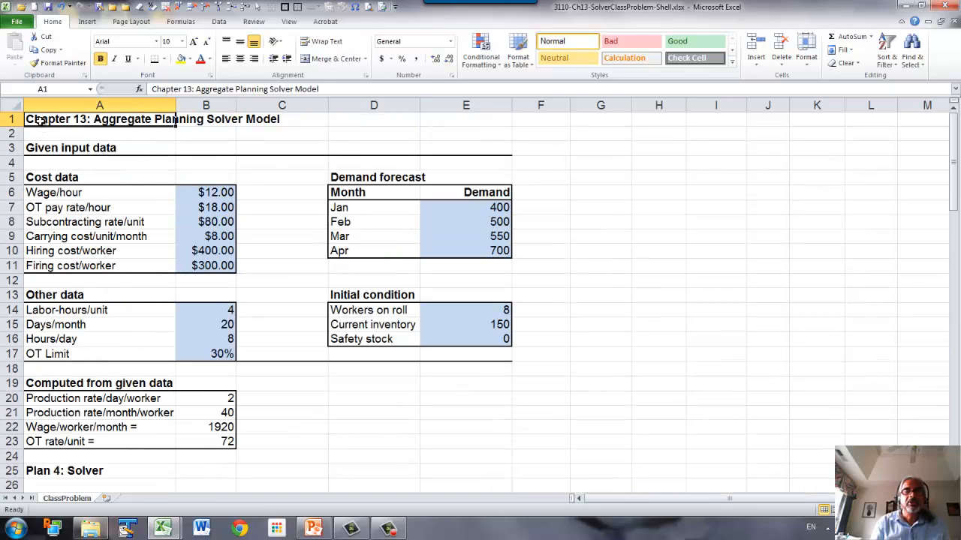
{"action": "scroll", "scroll_direction": "down", "scroll_amount": 3}
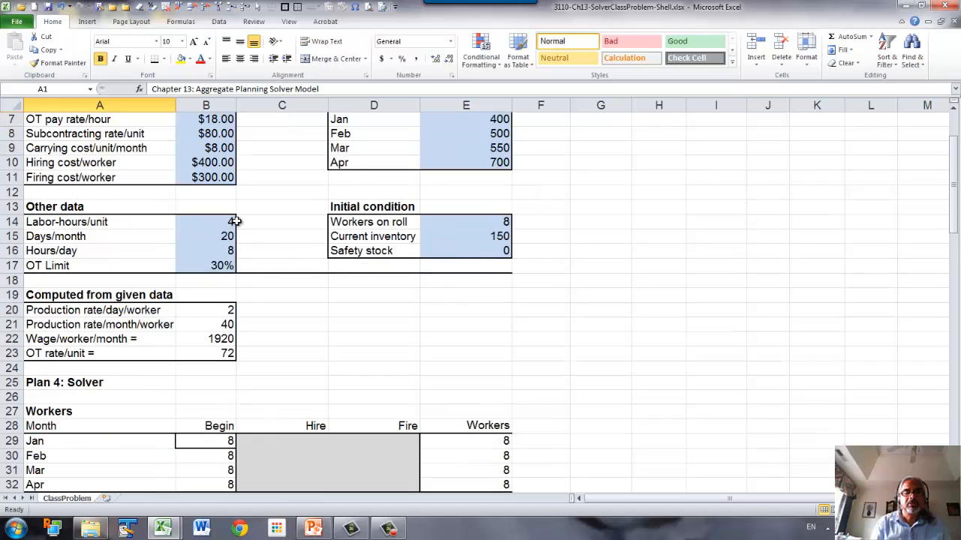
Step: Configure Solver to minimise $B$49 by changing $C$29:$D$32 and $D$37:$E$40
{"action": "scroll", "scroll_direction": "down", "scroll_amount": 3}
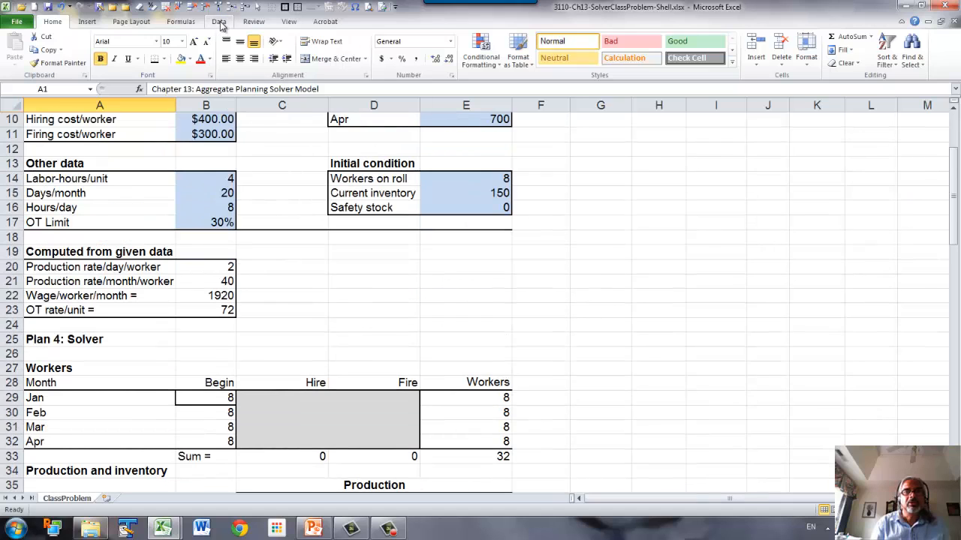
{"action": "left_click", "coordinate": [220, 21]}
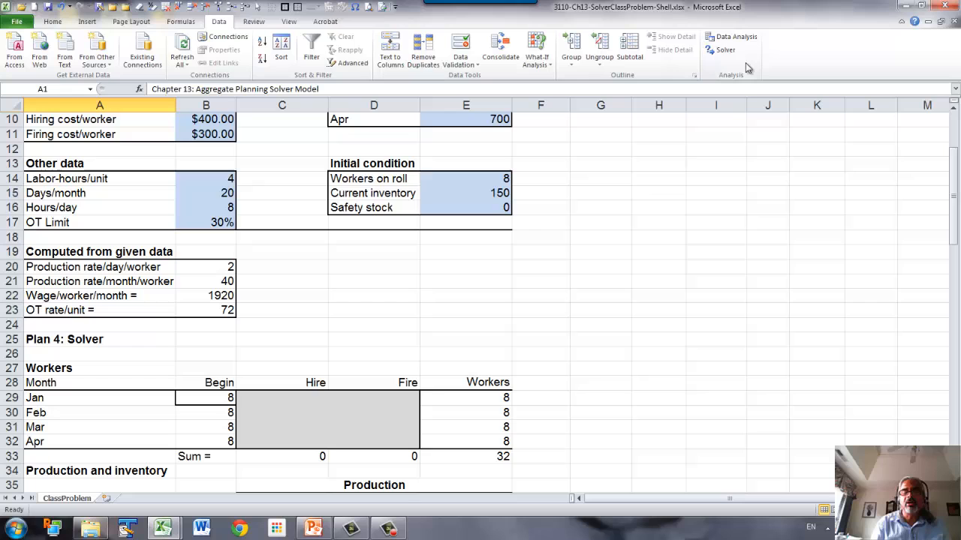
{"action": "left_click", "coordinate": [725, 49]}
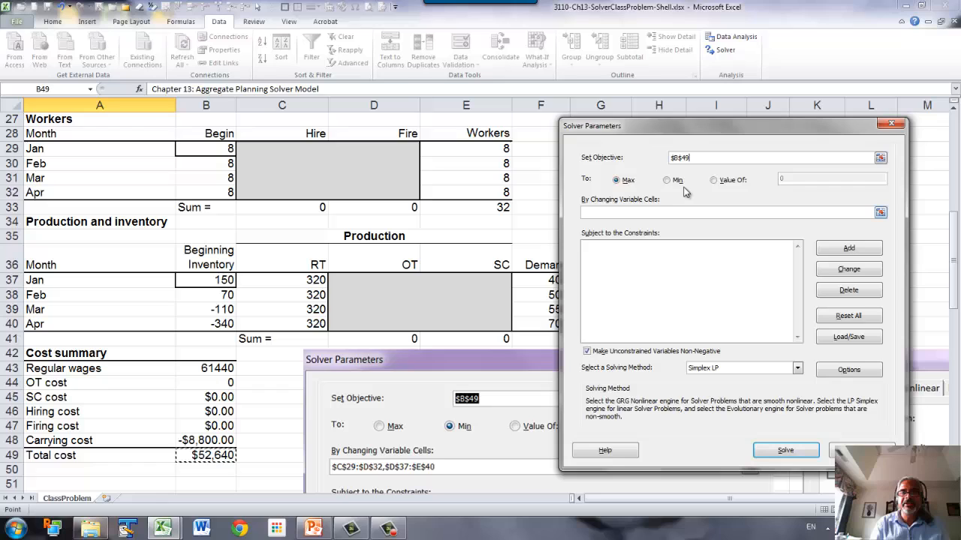
{"action": "left_click", "coordinate": [666, 180]}
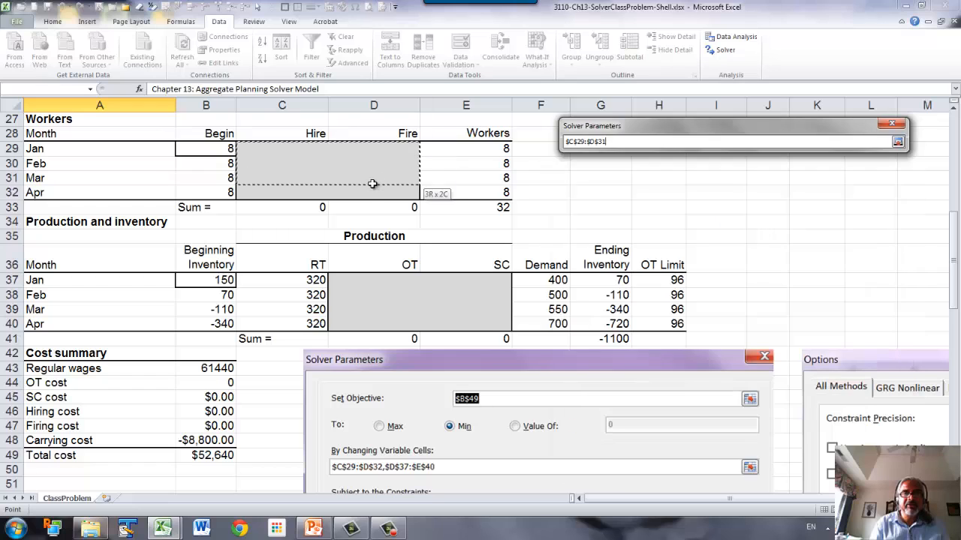
{"action": "left_click", "coordinate": [898, 142]}
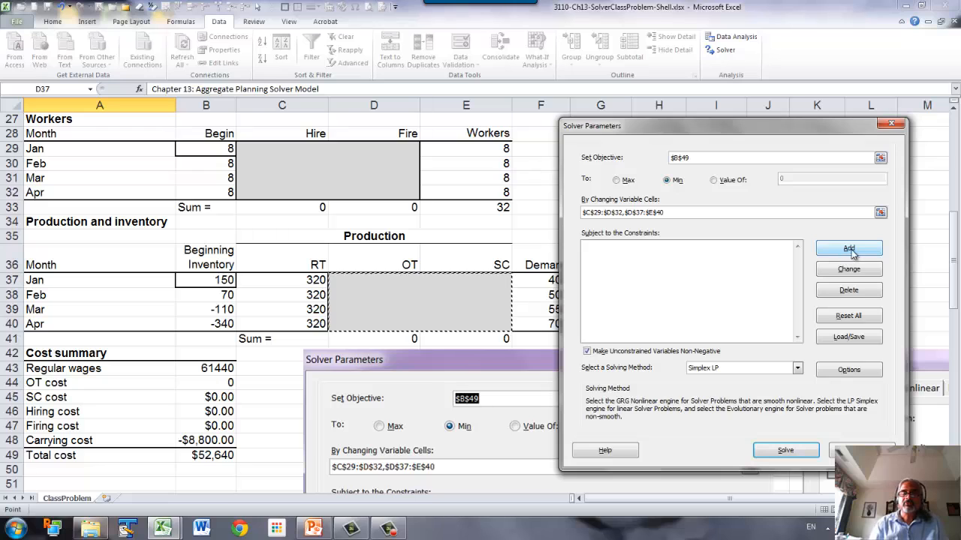
Step: Add the constraint $G$37:$G$40 >= $E$16 so ending inventory meets safety stock
{"action": "left_click", "coordinate": [848, 249]}
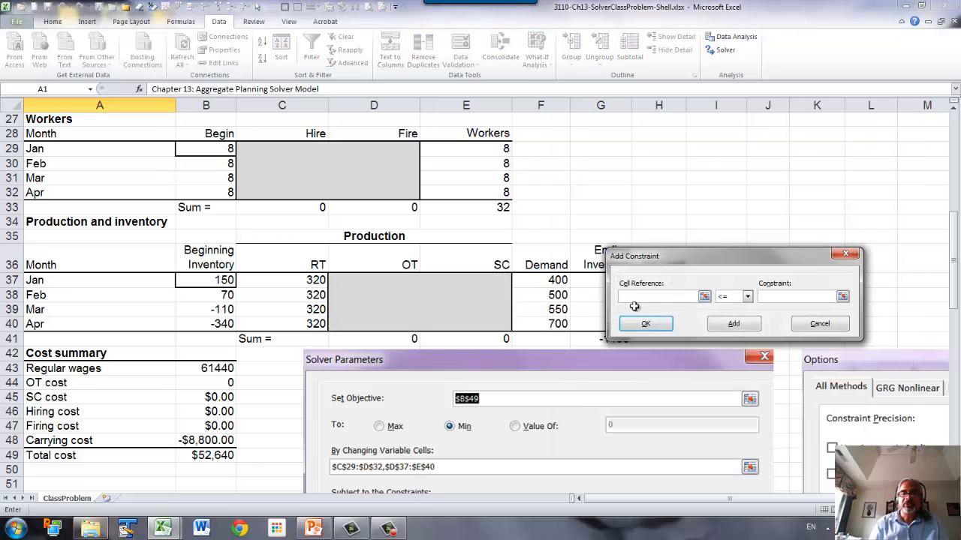
{"action": "mouse_move", "coordinate": [234, 216]}
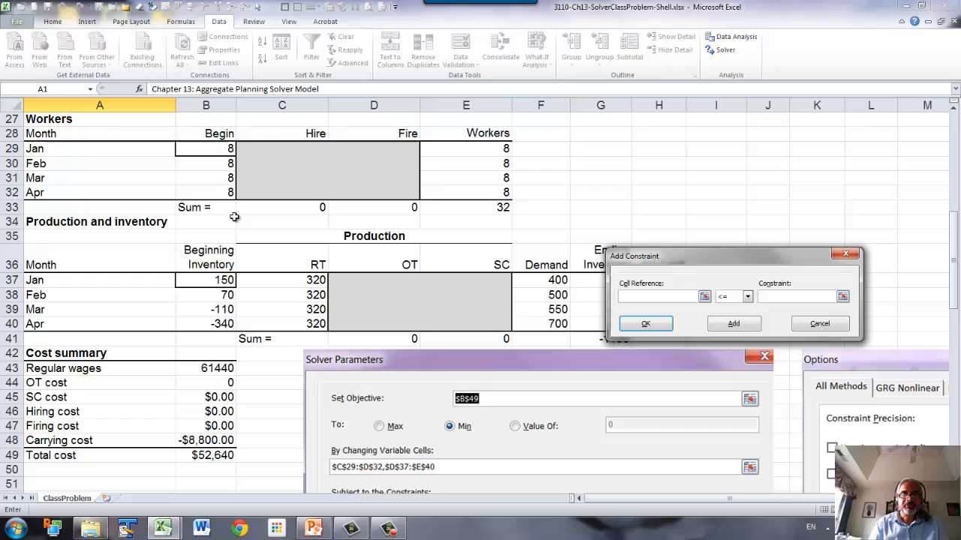
{"action": "mouse_move", "coordinate": [248, 218]}
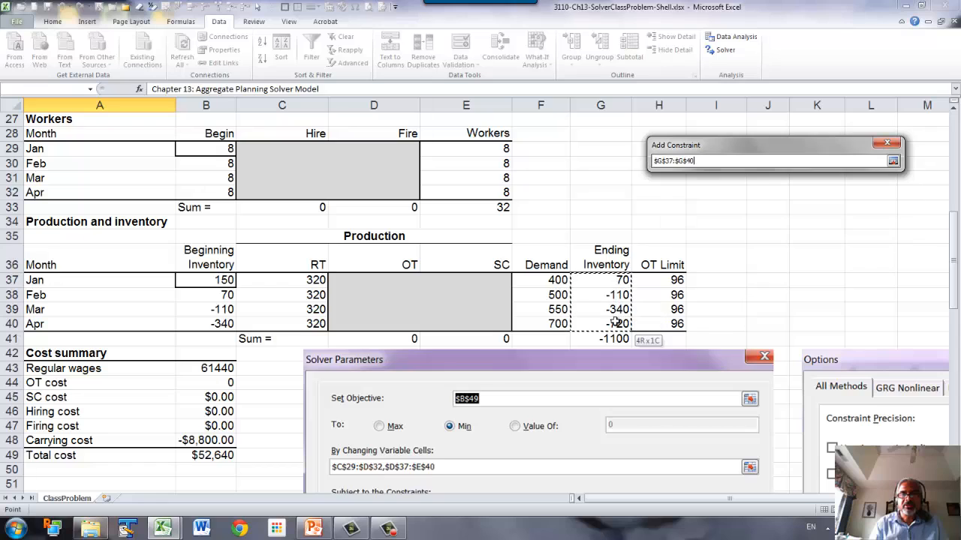
{"action": "left_click", "coordinate": [789, 186]}
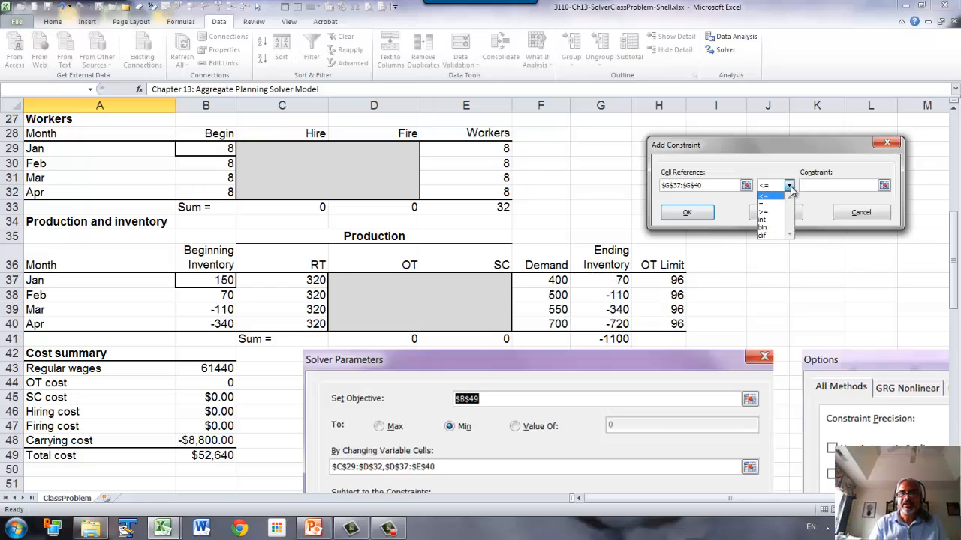
{"action": "left_click", "coordinate": [765, 207]}
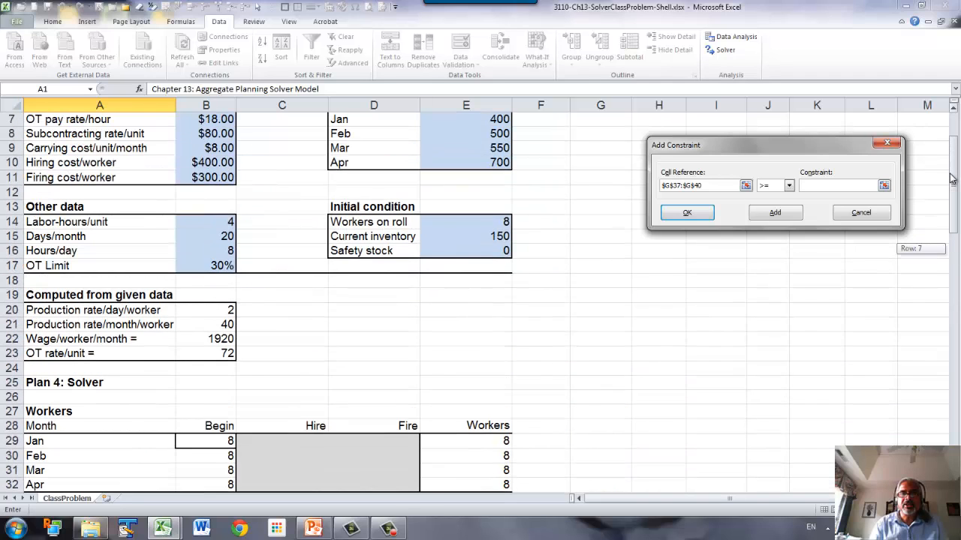
{"action": "left_click", "coordinate": [499, 267]}
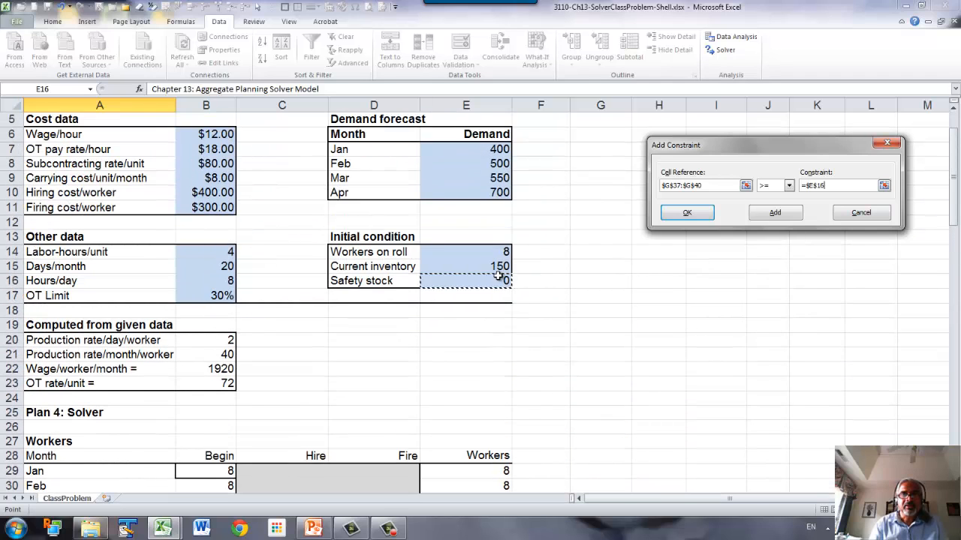
{"action": "left_click", "coordinate": [687, 213]}
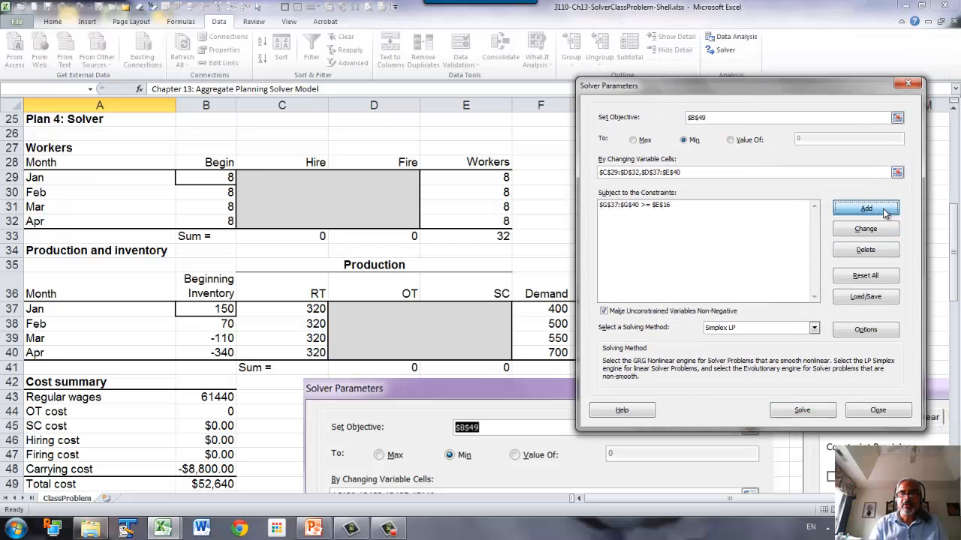
Step: Add the constraint $D$37:$D$40 <= $H$37:$H$40 capping overtime at the OT limit
{"action": "left_click", "coordinate": [865, 208]}
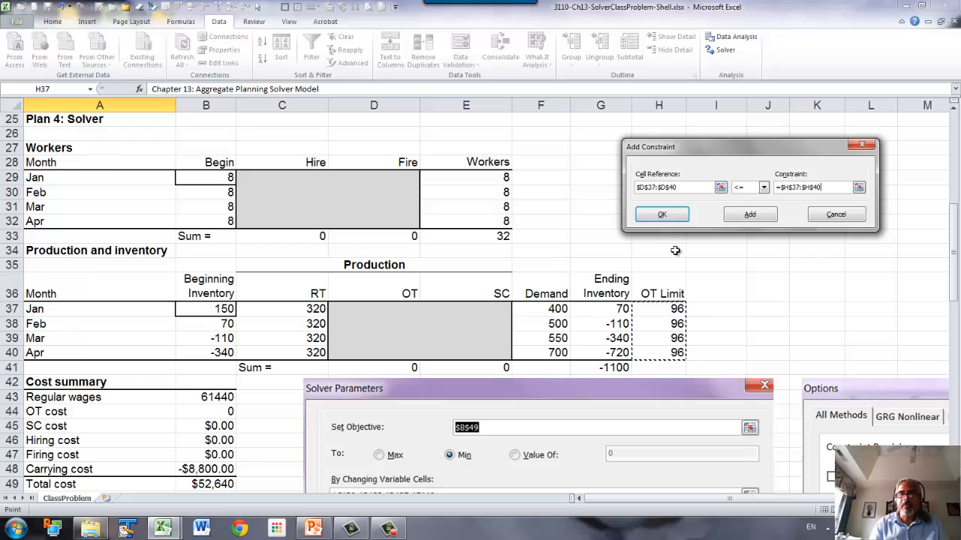
{"action": "left_click", "coordinate": [660, 214]}
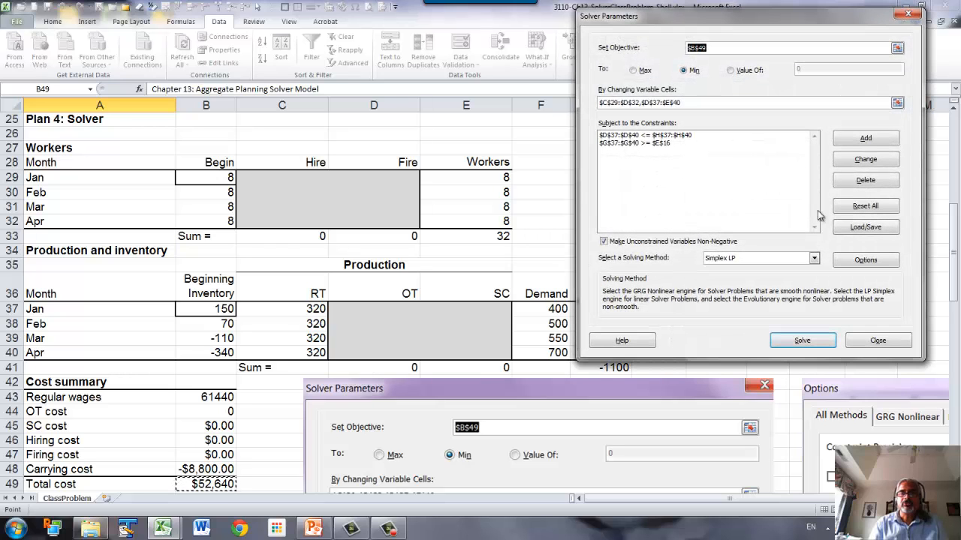
{"action": "mouse_move", "coordinate": [345, 165]}
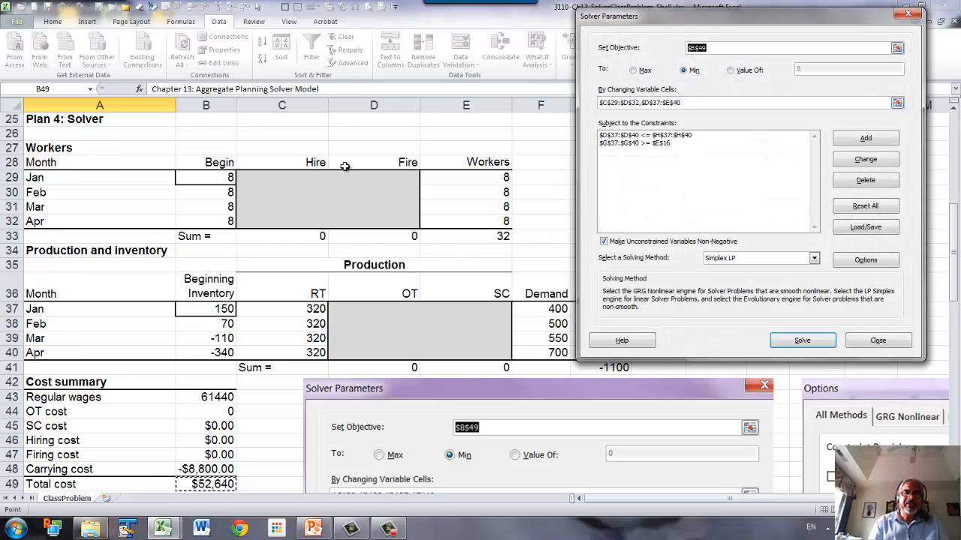
{"action": "mouse_move", "coordinate": [461, 367]}
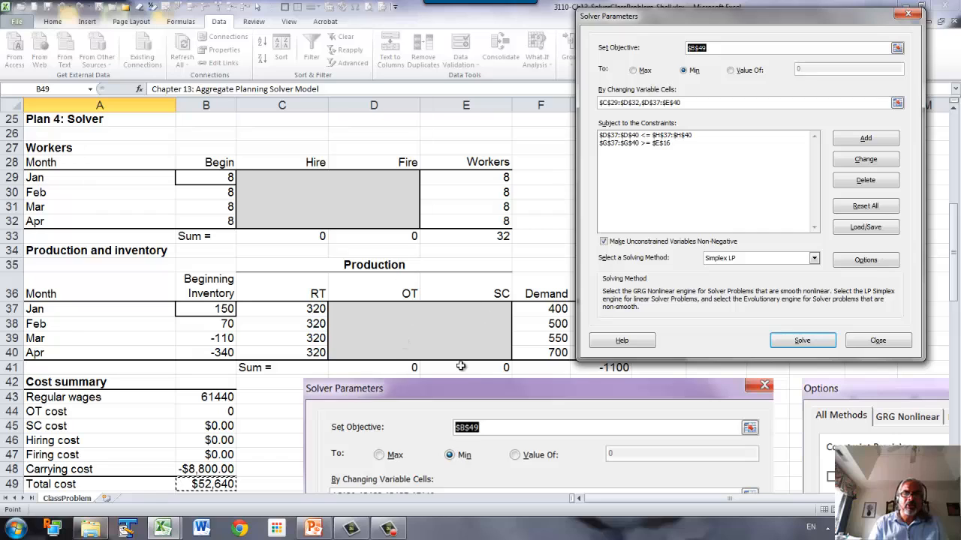
{"action": "mouse_move", "coordinate": [487, 314]}
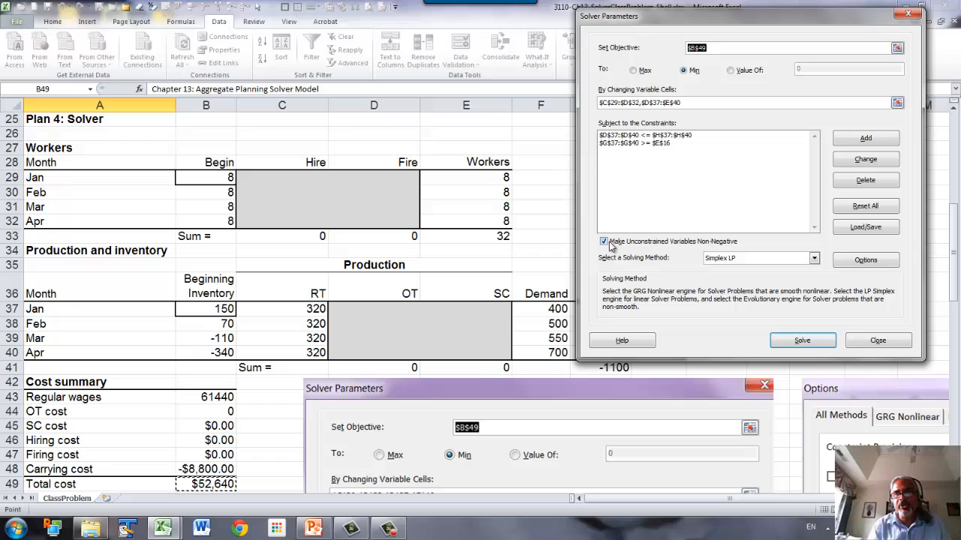
{"action": "left_click", "coordinate": [602, 241]}
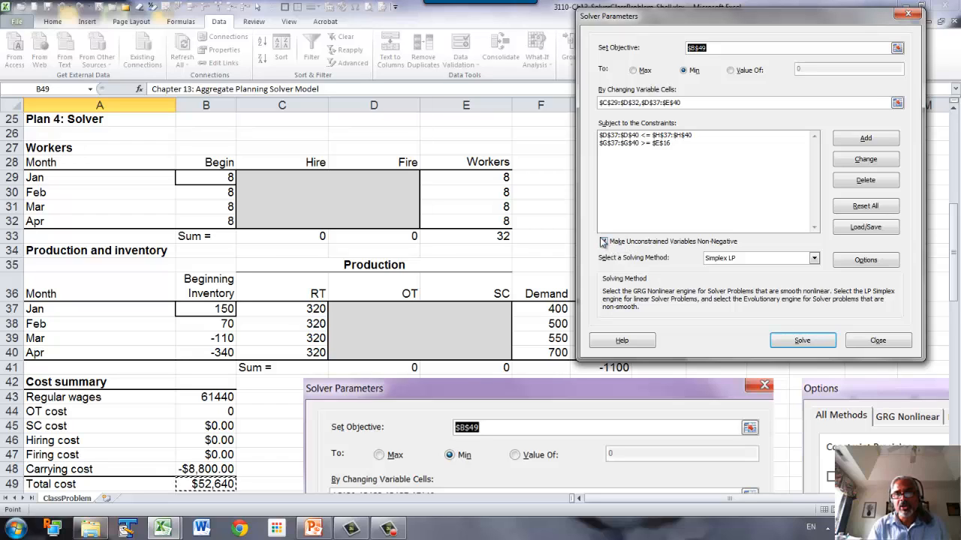
{"action": "left_click", "coordinate": [603, 240]}
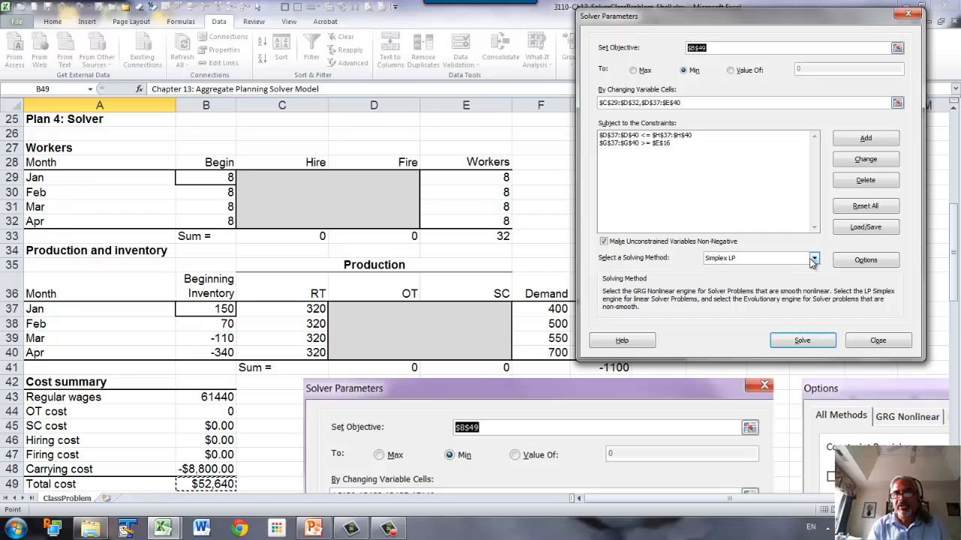
{"action": "left_click", "coordinate": [814, 258]}
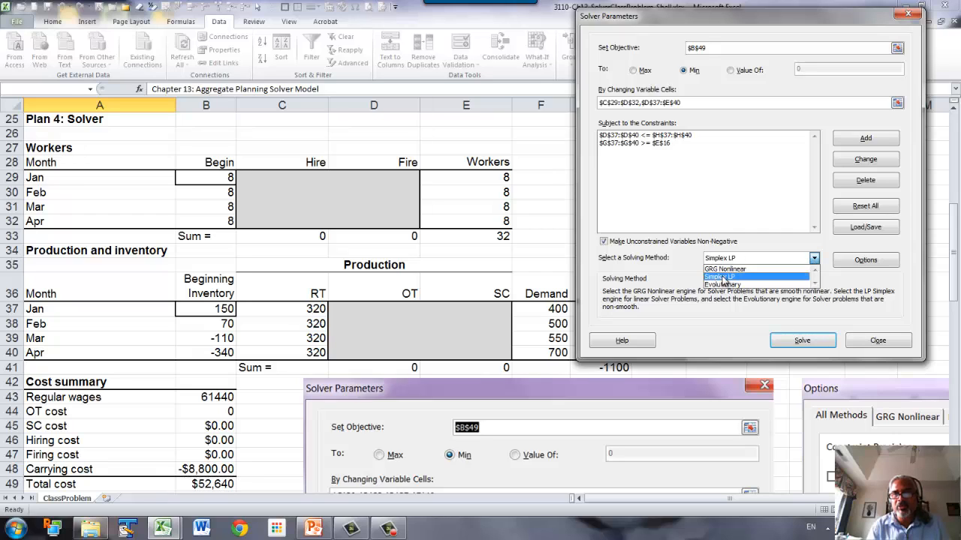
{"action": "left_click", "coordinate": [721, 276]}
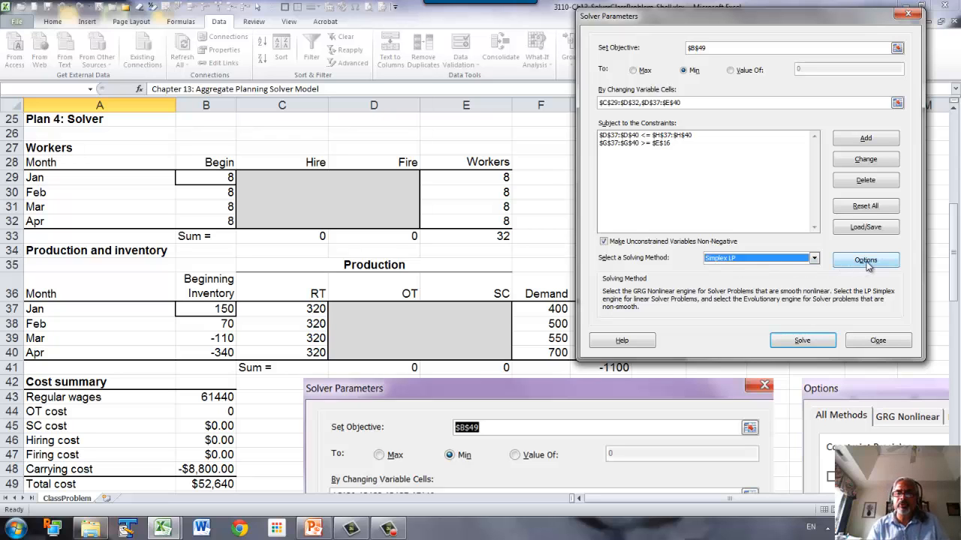
{"action": "left_click", "coordinate": [864, 259]}
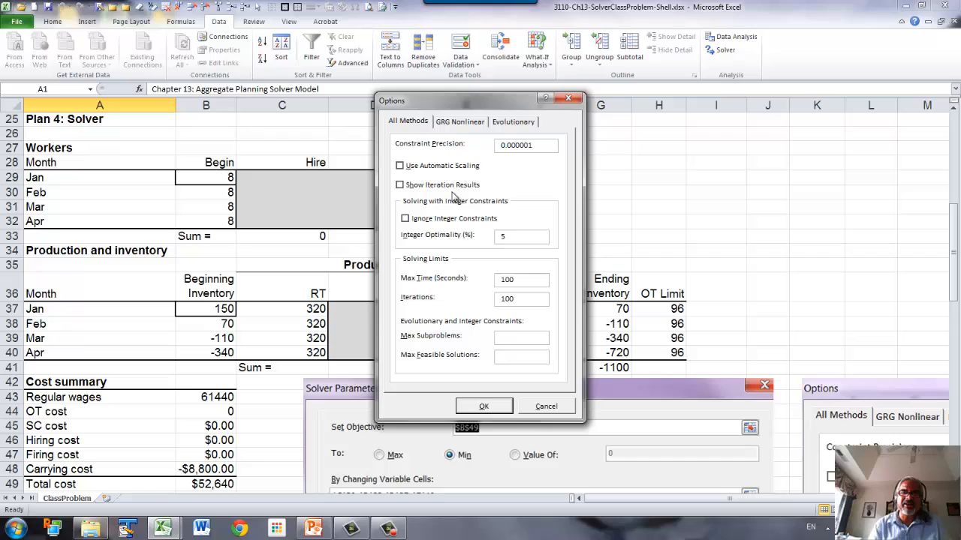
{"action": "mouse_move", "coordinate": [418, 219]}
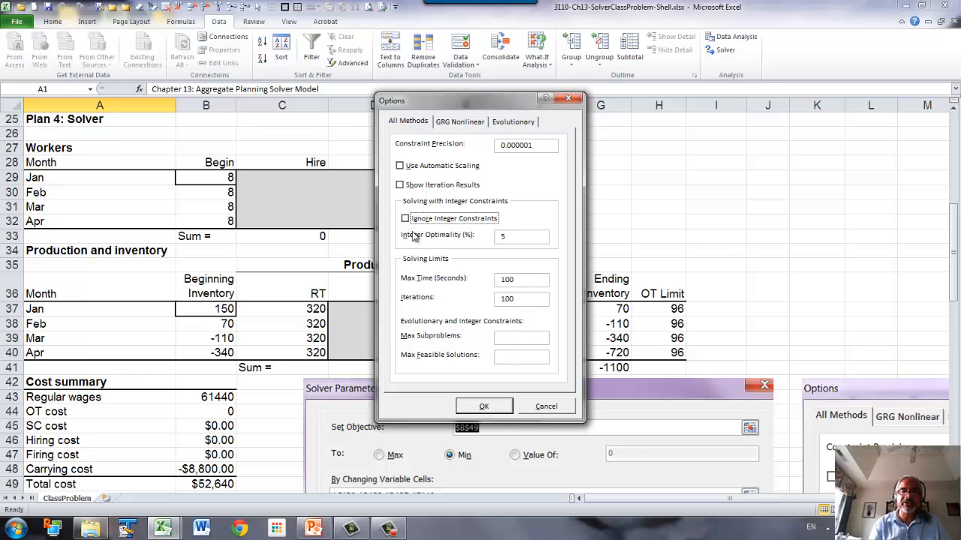
{"action": "left_click", "coordinate": [483, 405]}
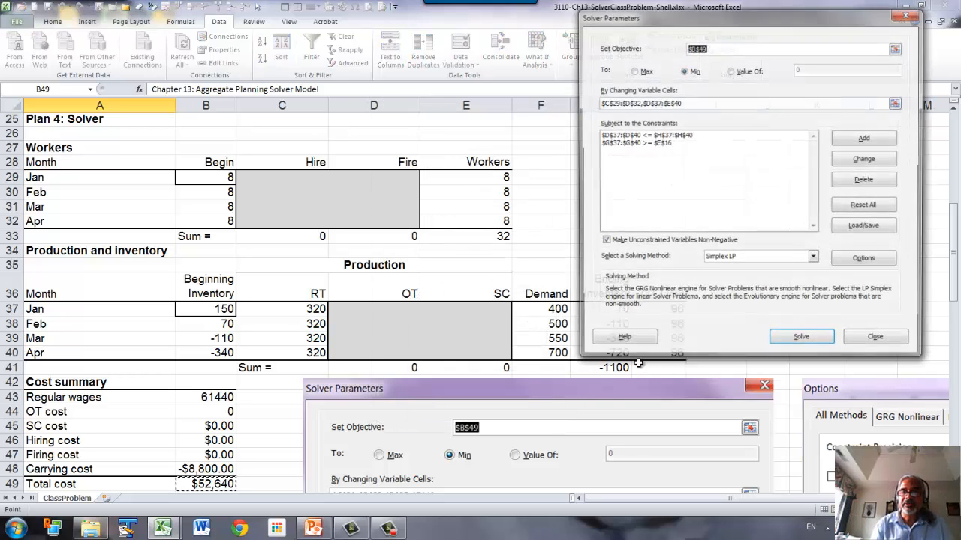
Step: Run Solver and keep the $100,210 fractional-hire solution, then return to Solver settings
{"action": "left_click", "coordinate": [802, 336]}
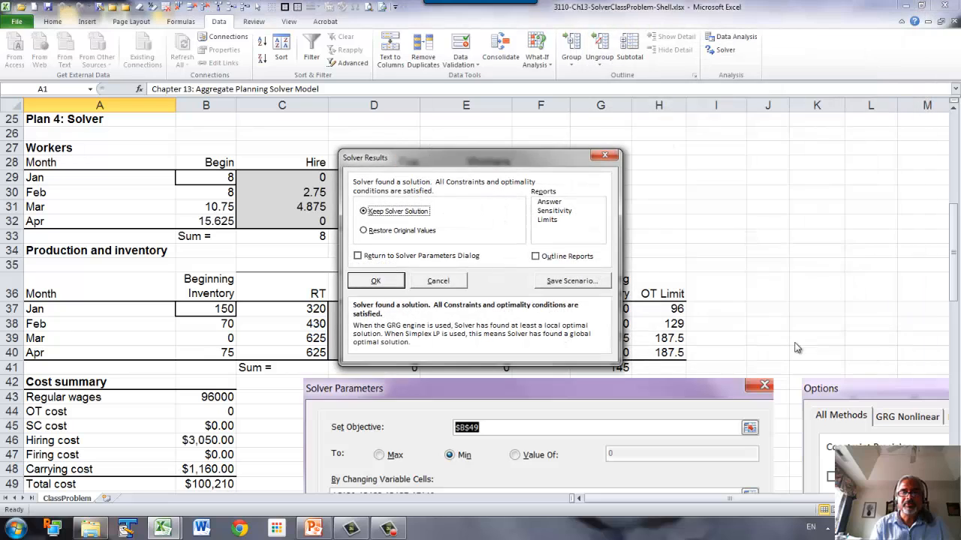
{"action": "mouse_move", "coordinate": [447, 189]}
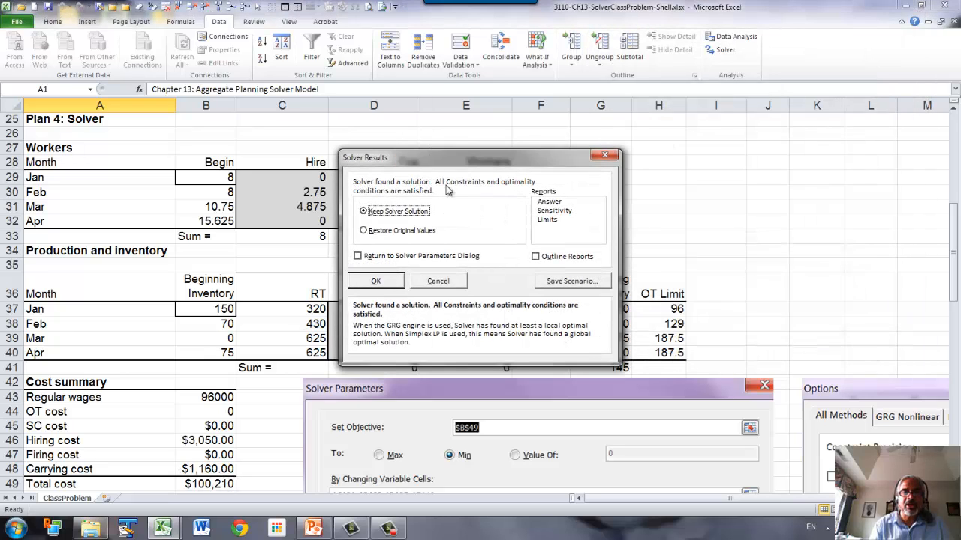
{"action": "left_click", "coordinate": [376, 281]}
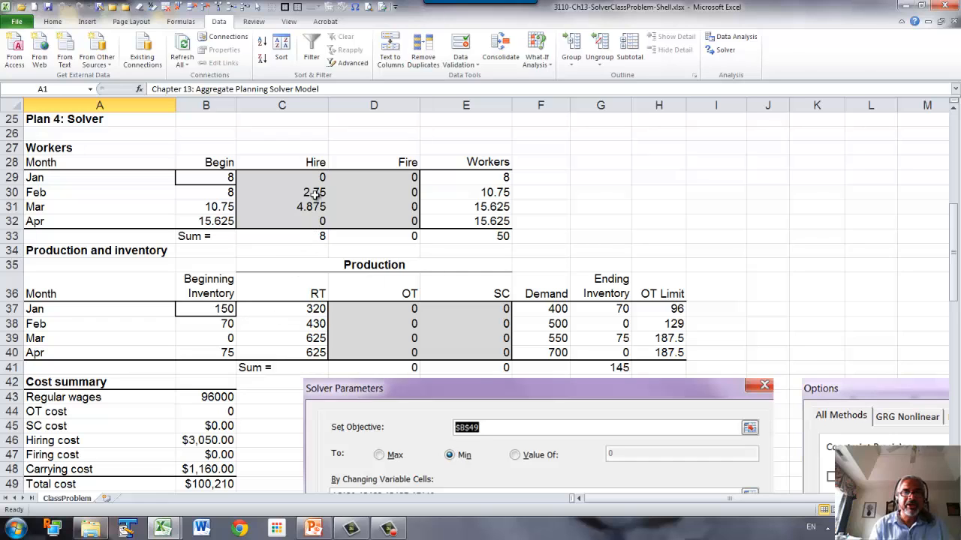
{"action": "left_click", "coordinate": [282, 207]}
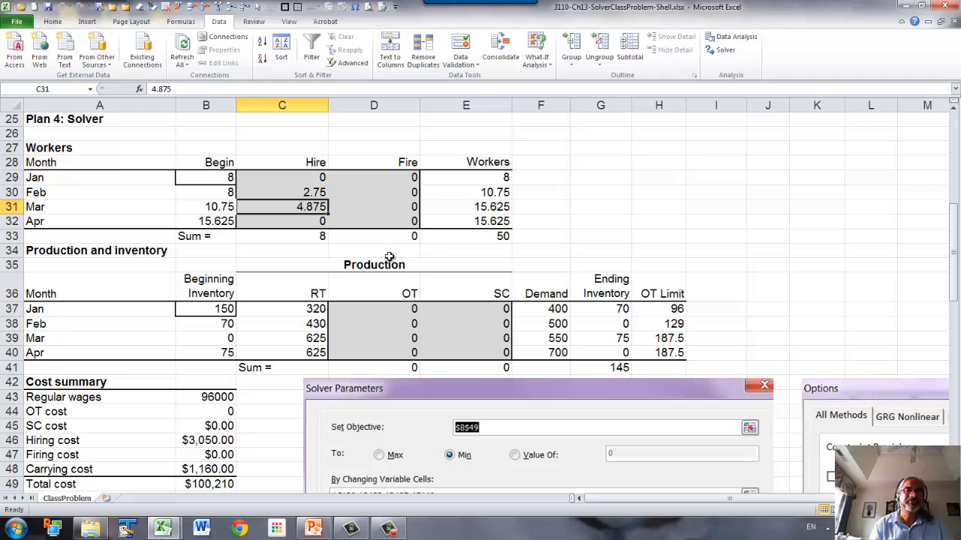
{"action": "left_click", "coordinate": [720, 50]}
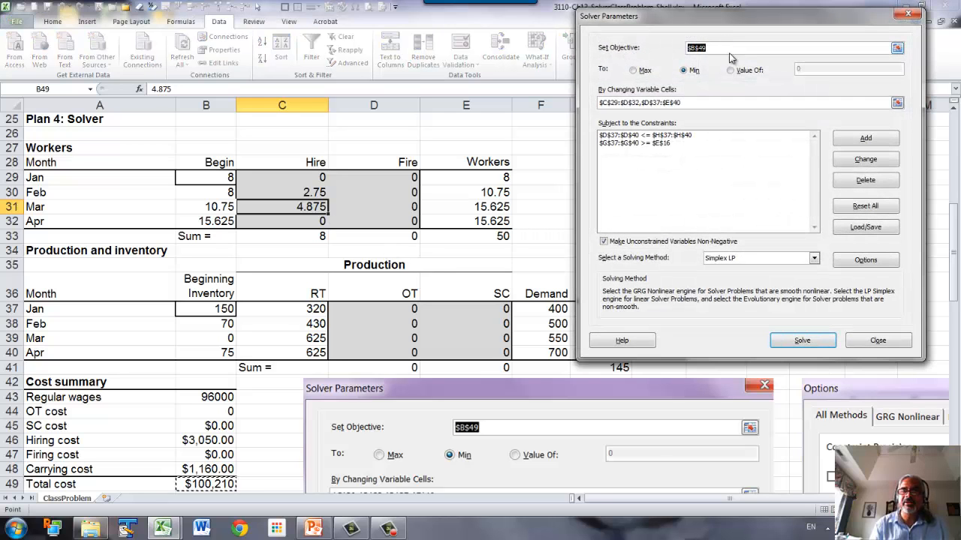
Step: Add an integer constraint on the hire/fire cells $C$29:$D$32
{"action": "left_click", "coordinate": [865, 138]}
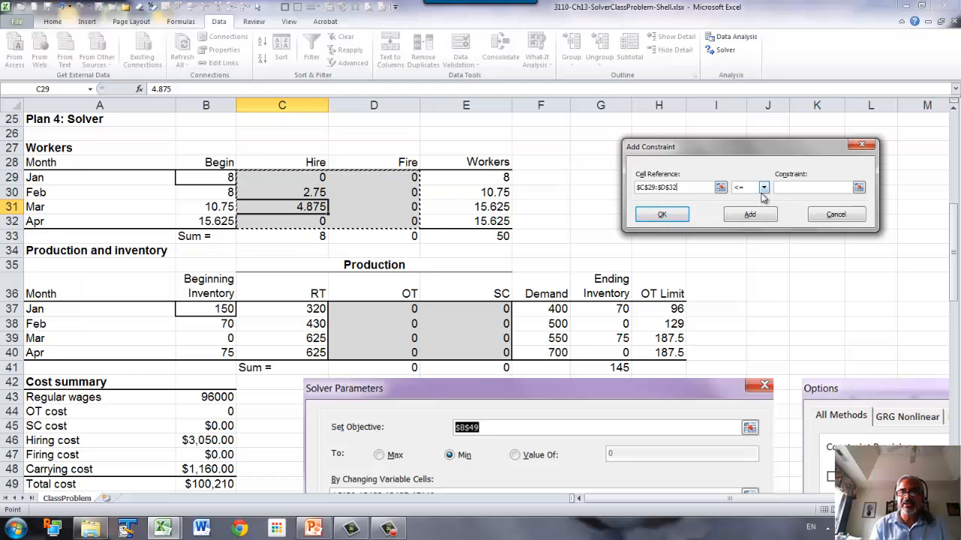
{"action": "left_click", "coordinate": [762, 186]}
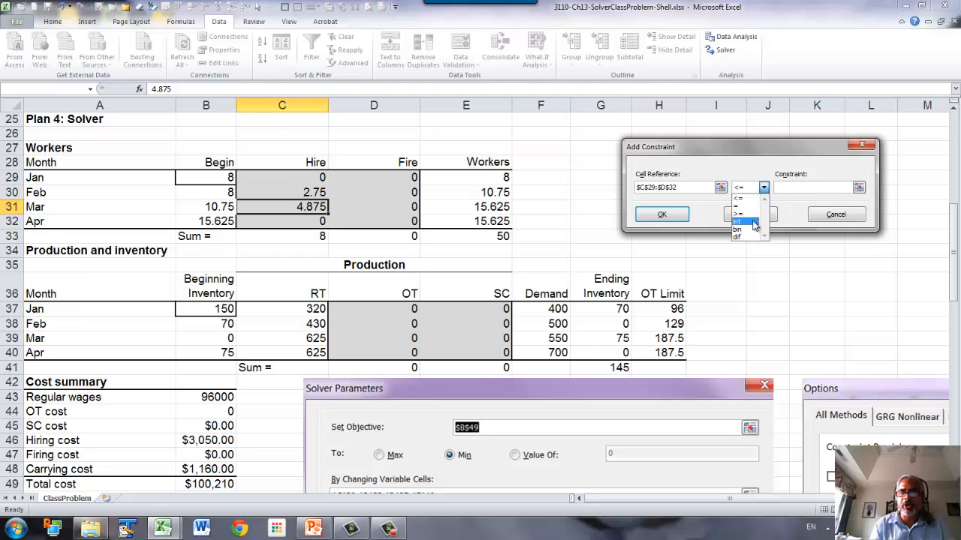
{"action": "left_click", "coordinate": [738, 221]}
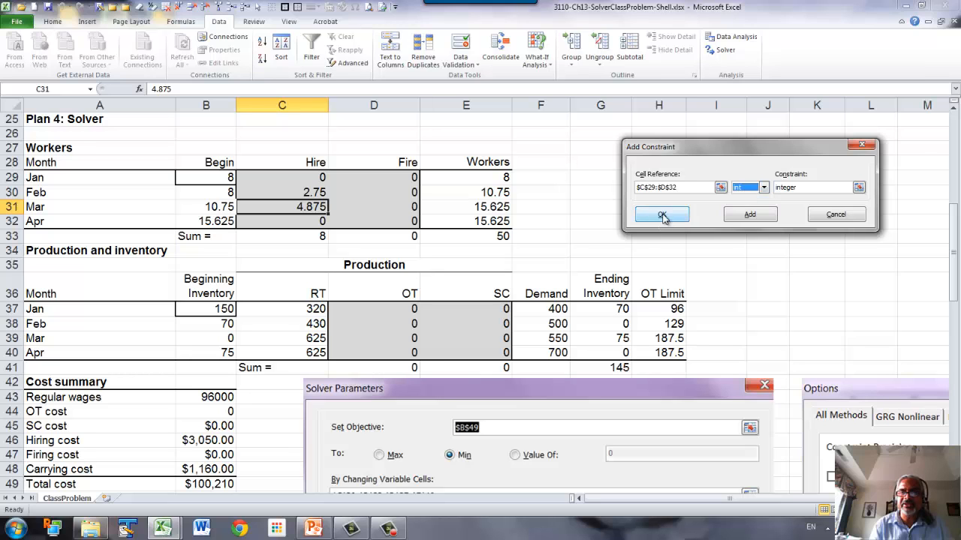
{"action": "left_click", "coordinate": [661, 215]}
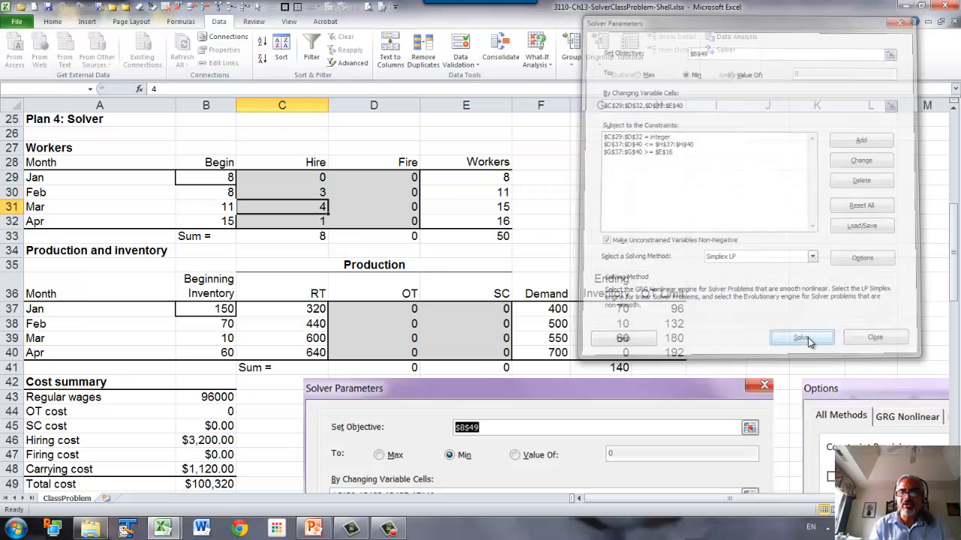
Step: Re-solve and keep the whole-number solution, total cost $100,320 in B49
{"action": "left_click", "coordinate": [801, 336]}
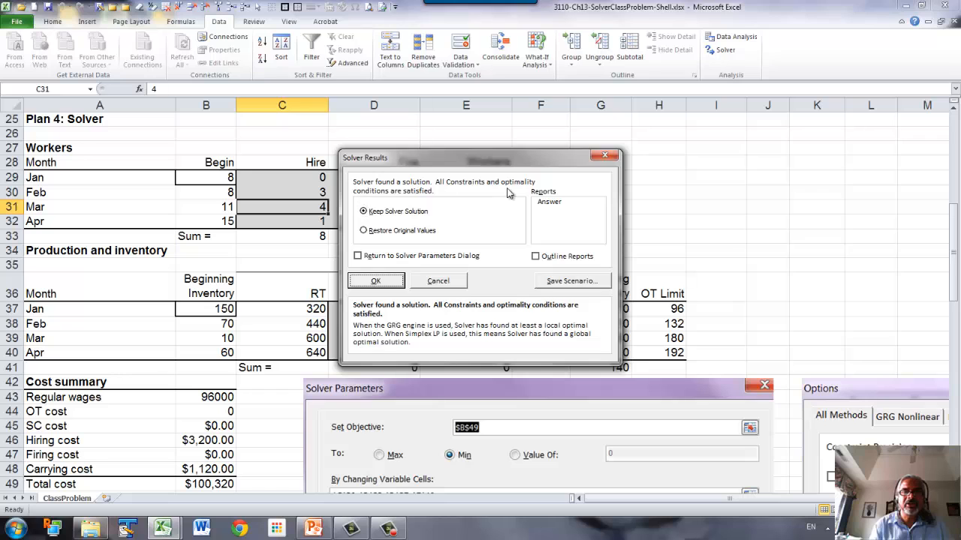
{"action": "left_click", "coordinate": [376, 281]}
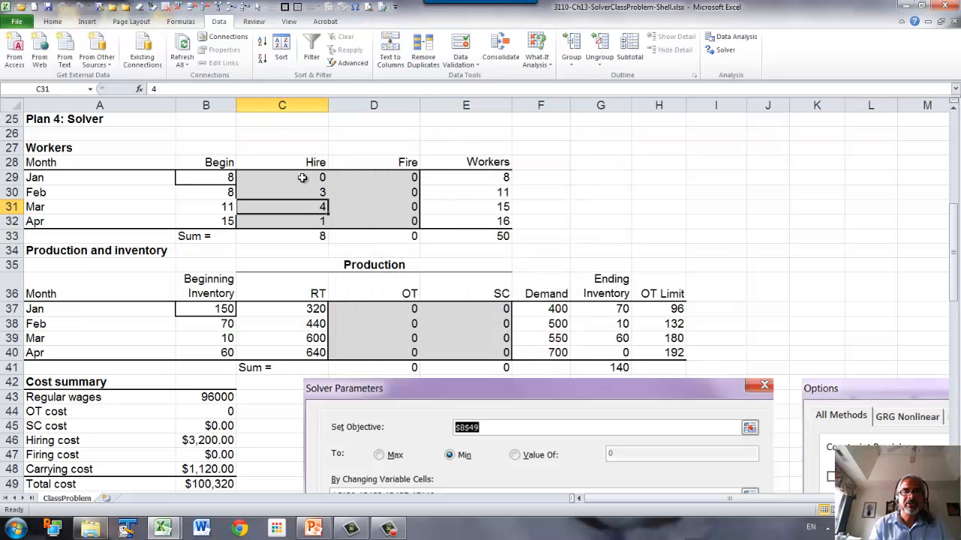
{"action": "scroll", "scroll_direction": "down", "scroll_amount": 3}
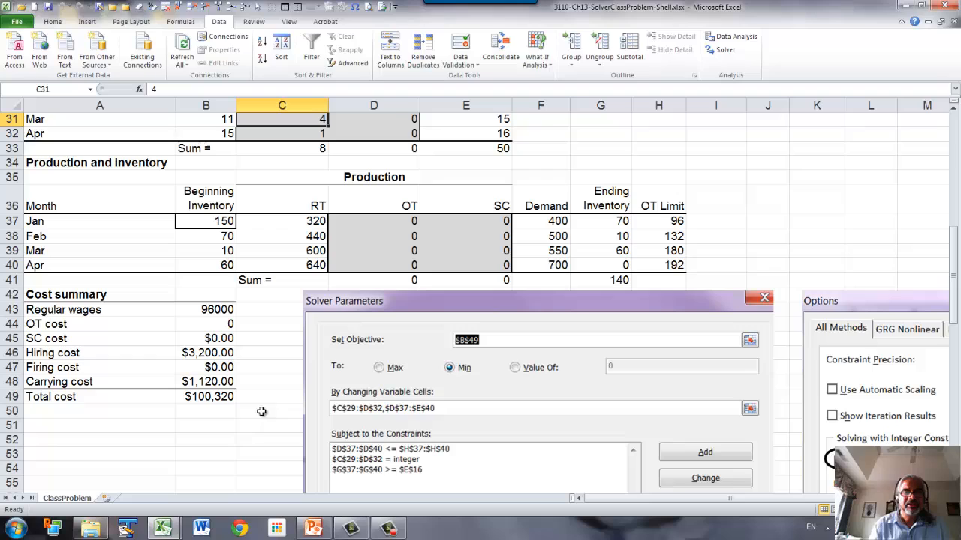
{"action": "mouse_move", "coordinate": [234, 386]}
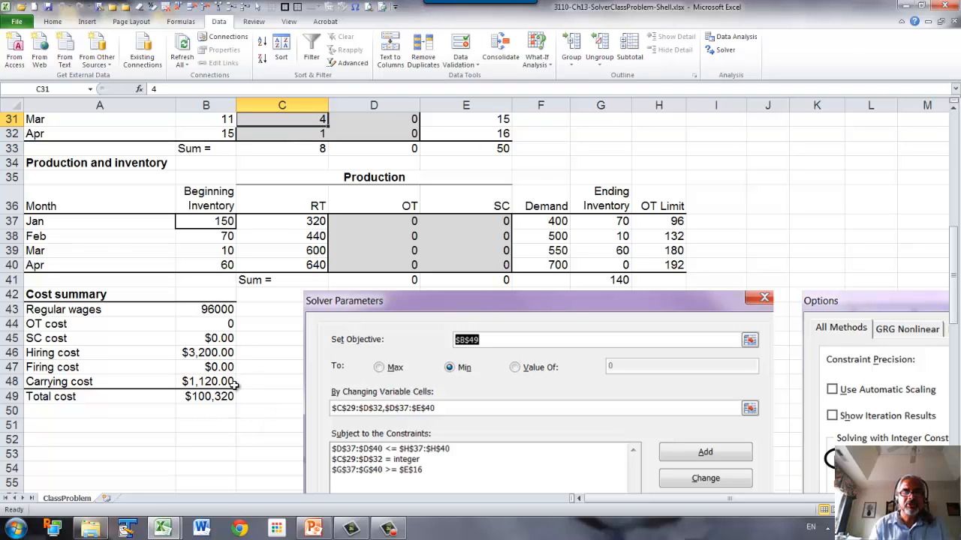